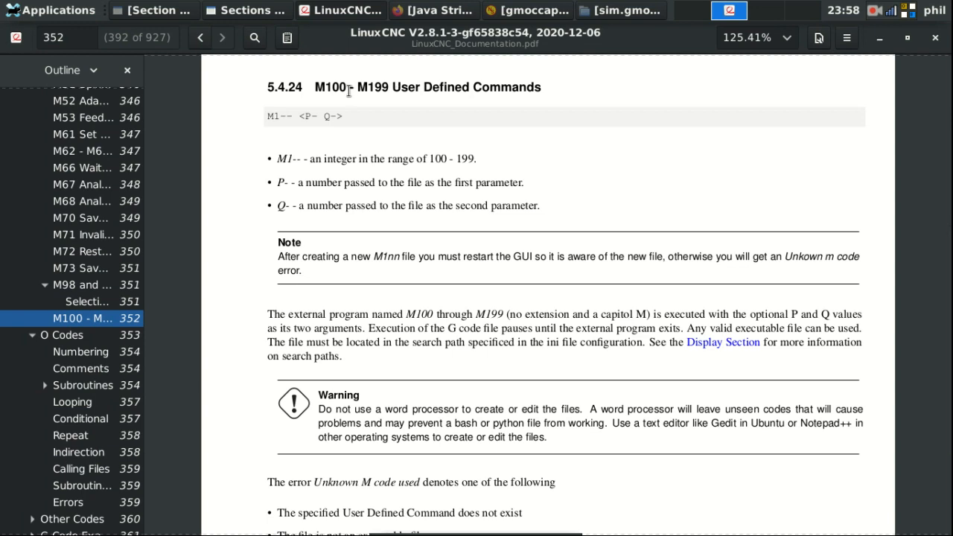
mouse_move(90, 207)
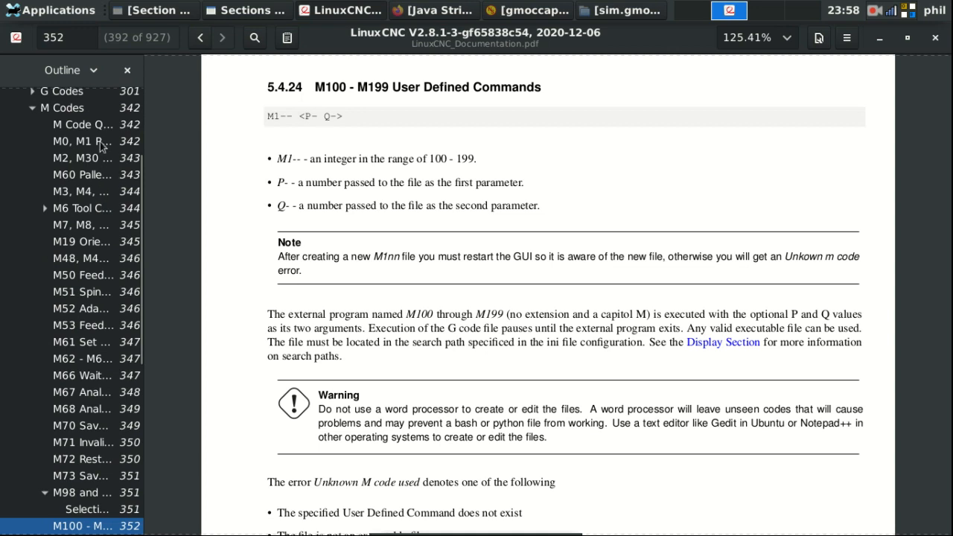
mouse_move(89, 143)
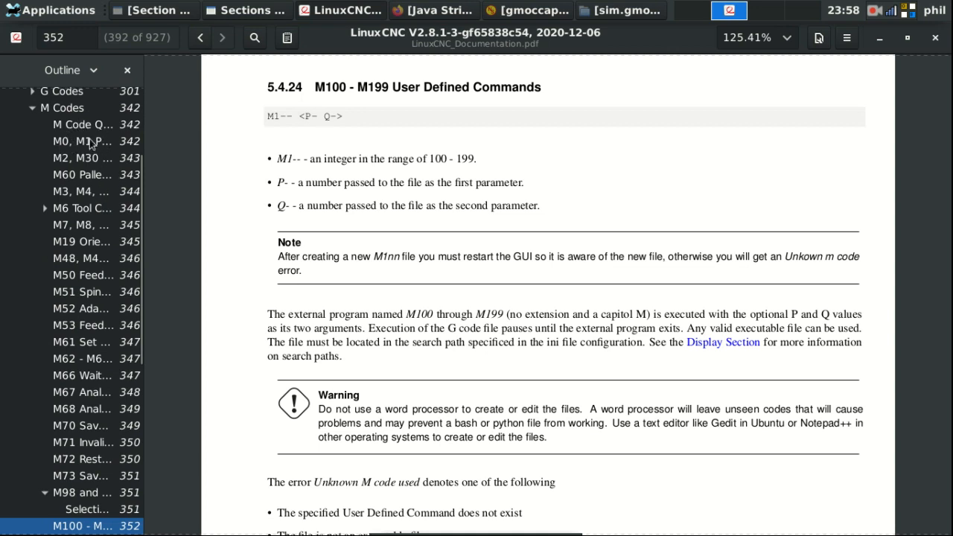
mouse_move(74, 233)
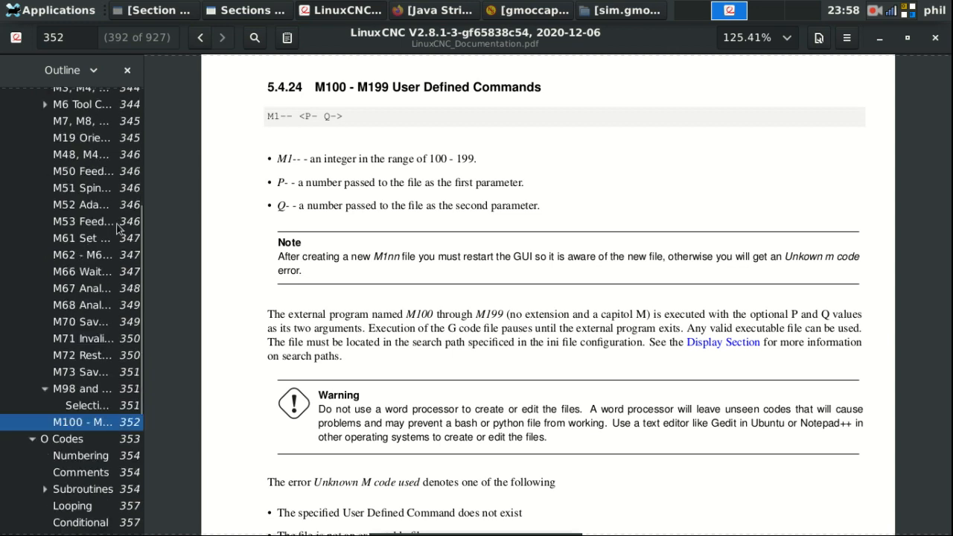
mouse_move(66, 216)
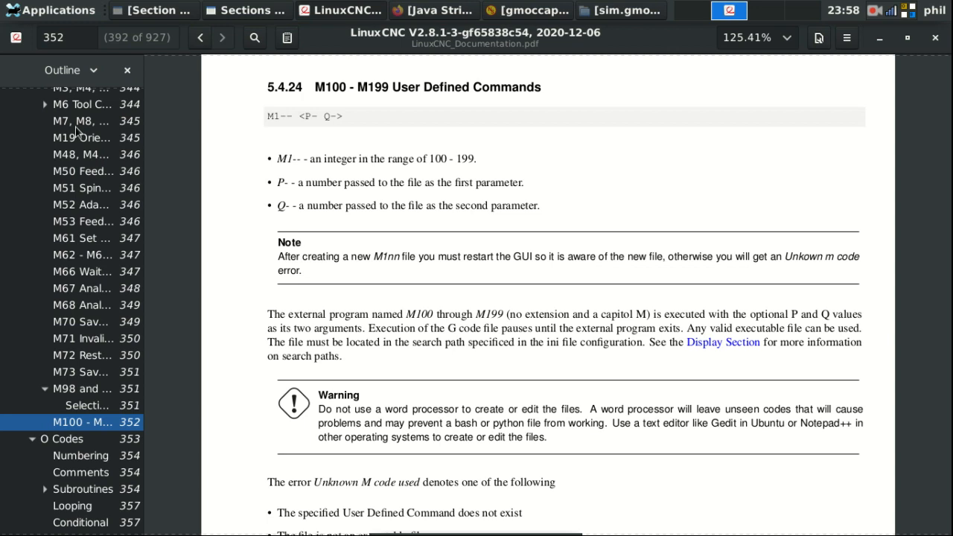
mouse_move(200, 6)
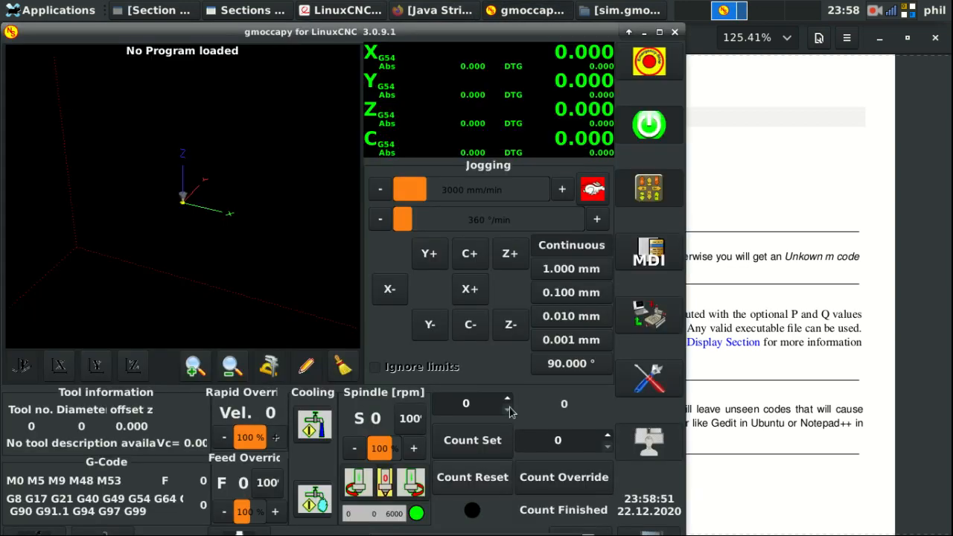
mouse_move(580, 420)
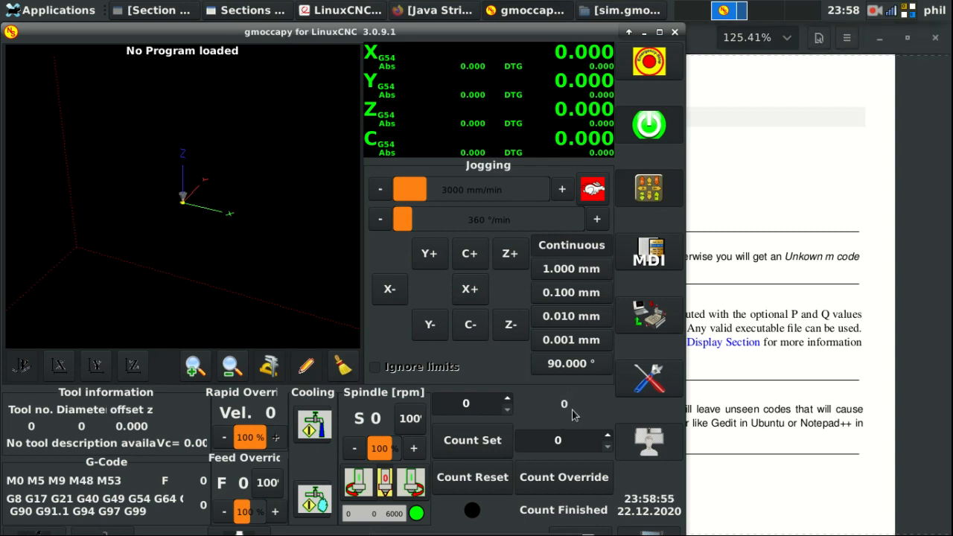
mouse_move(539, 528)
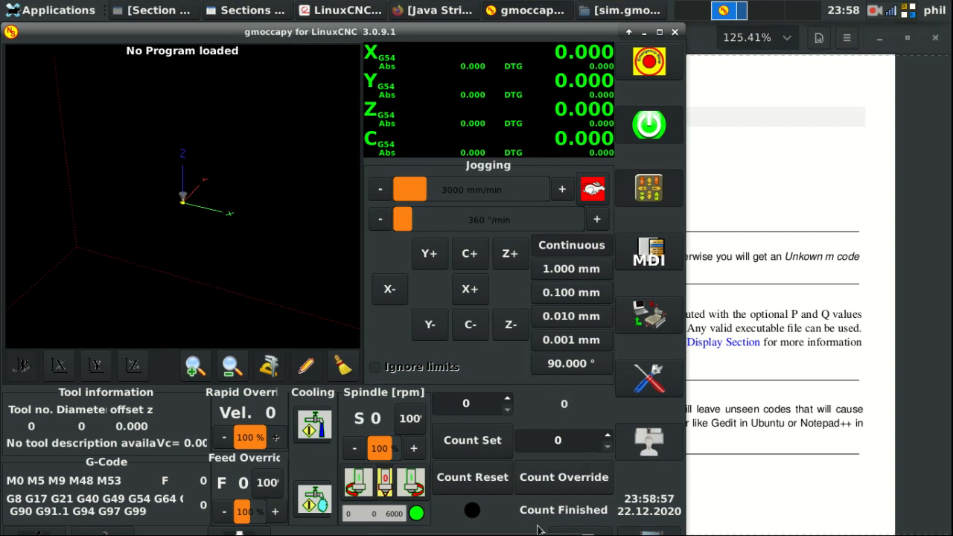
mouse_move(607, 491)
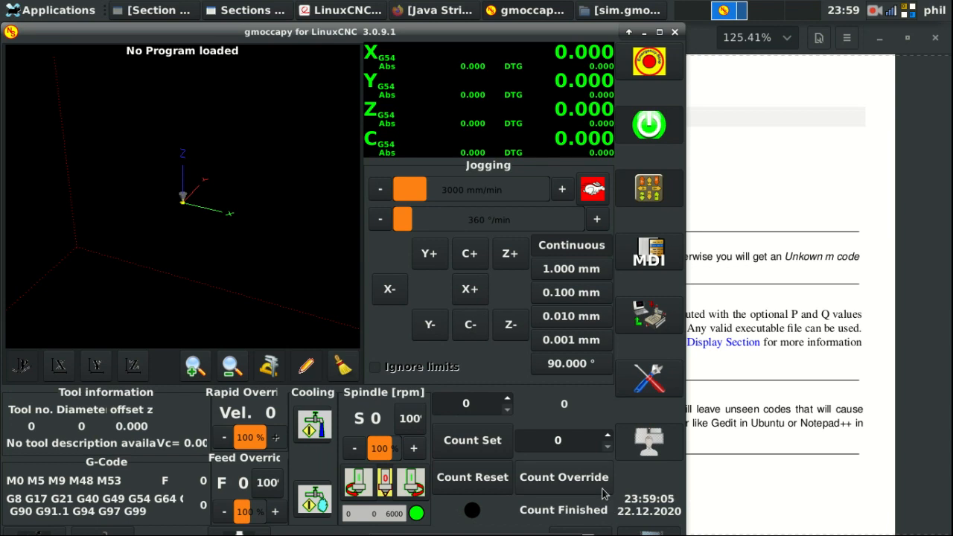
mouse_move(543, 399)
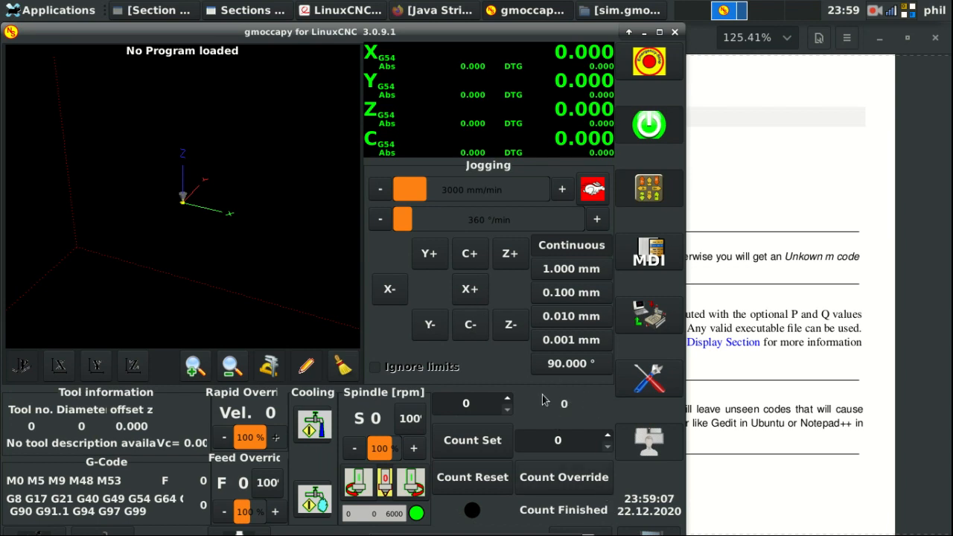
mouse_move(524, 318)
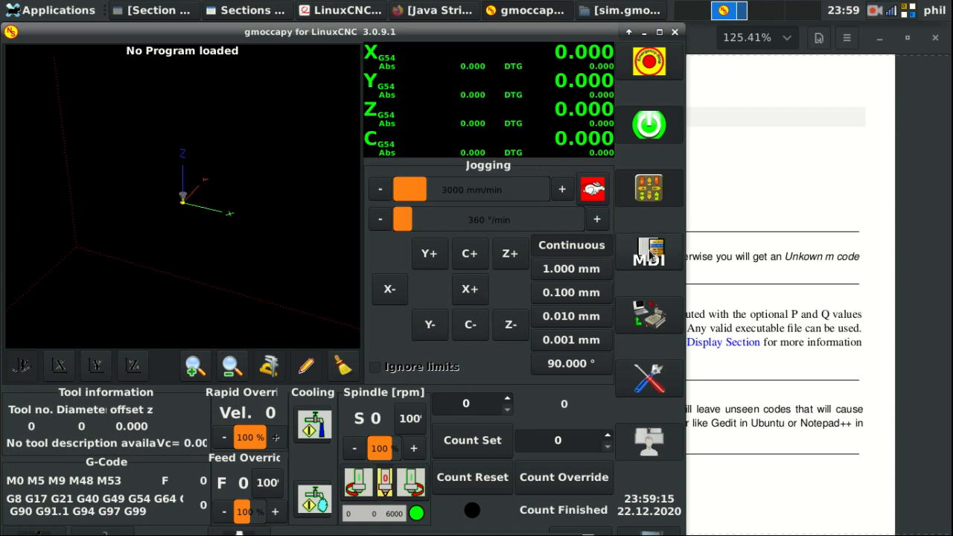
Run M189 from the MDI command history so the part count goes from 0 to 1
click(649, 251)
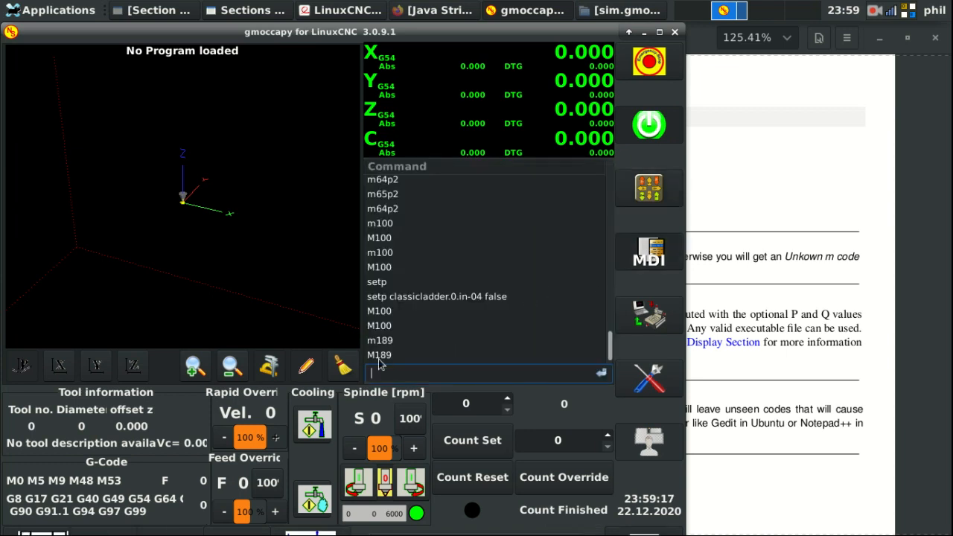
click(379, 354)
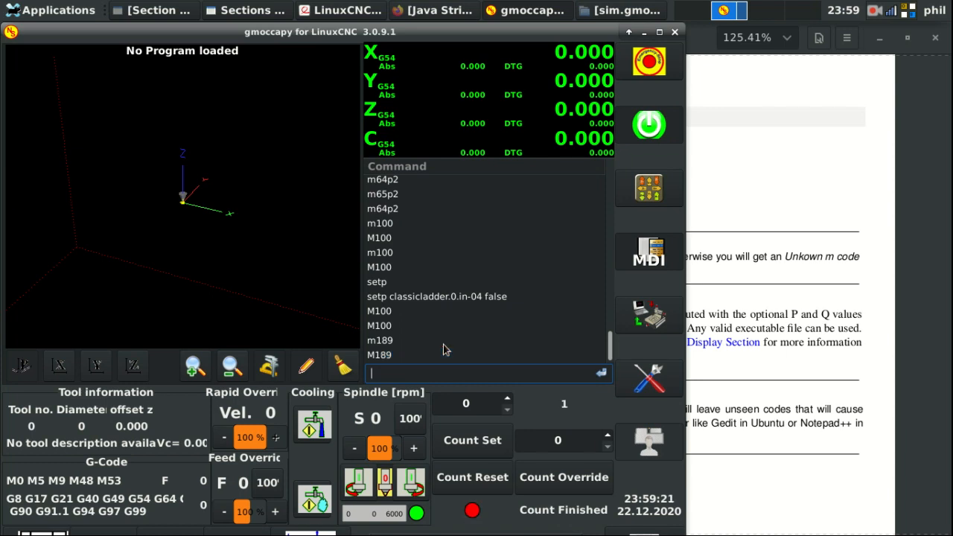
mouse_move(483, 351)
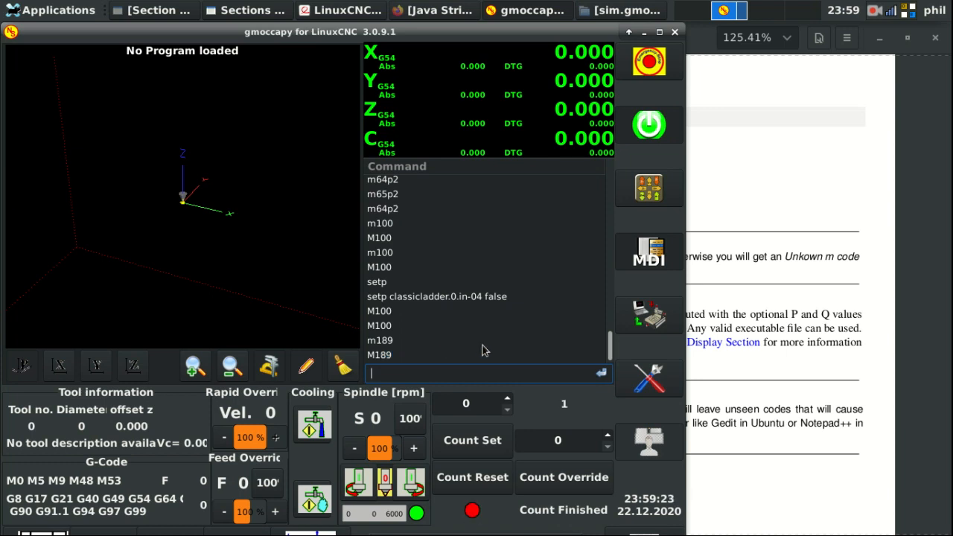
mouse_move(572, 396)
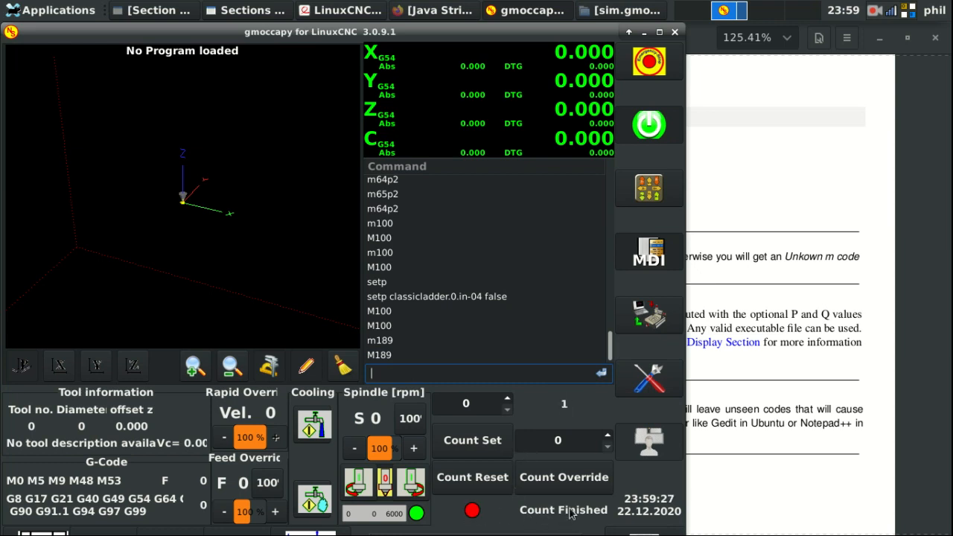
mouse_move(458, 509)
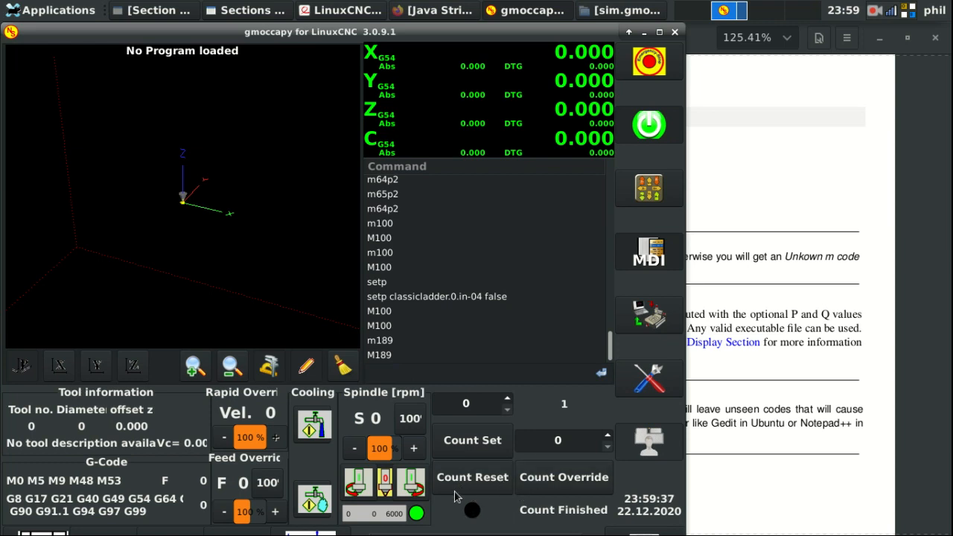
mouse_move(509, 405)
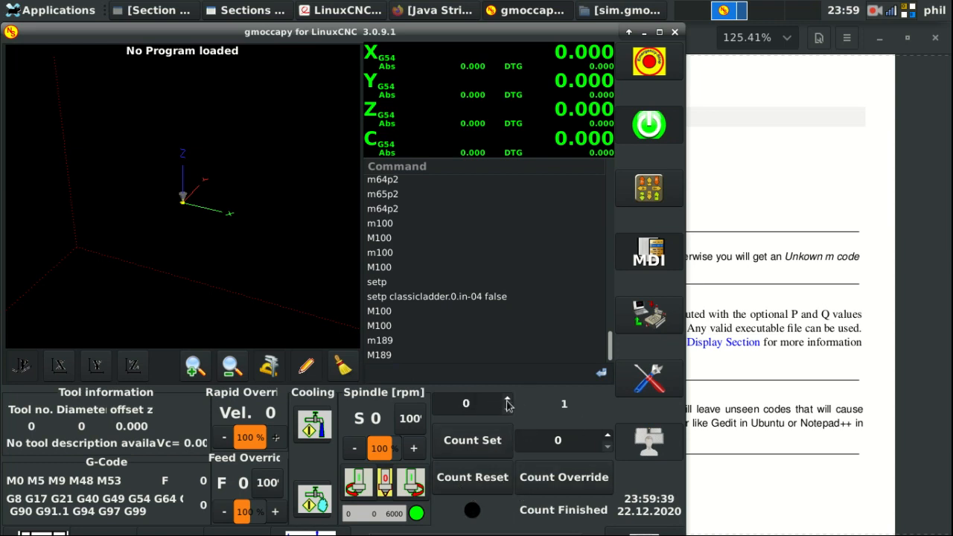
Set the count target to 10, apply an override of 9, and run M189 so the count reads 10
text(9)
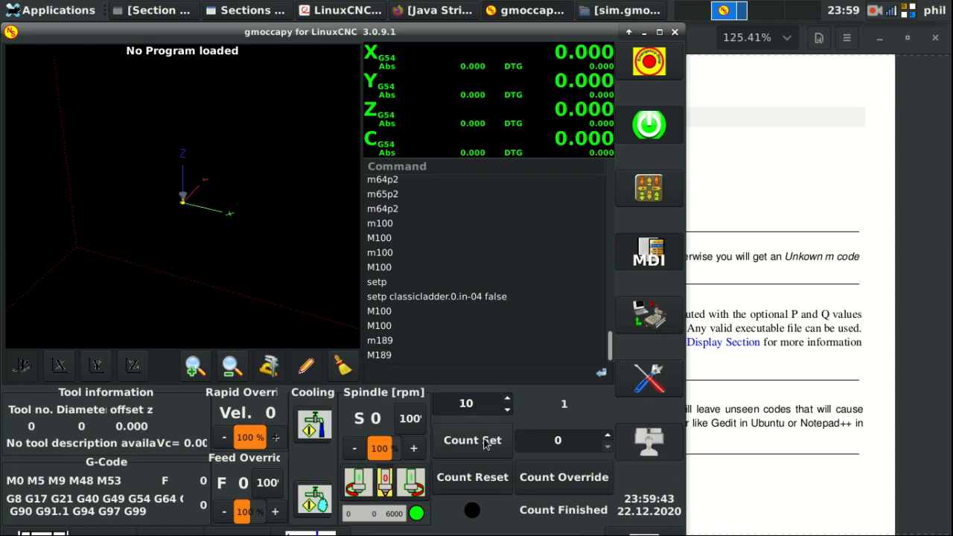
mouse_move(465, 489)
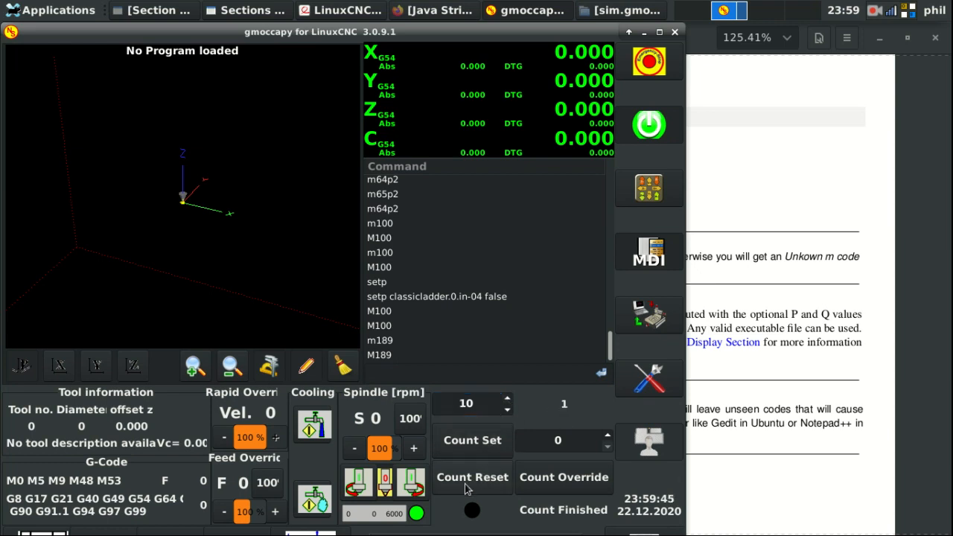
click(562, 441)
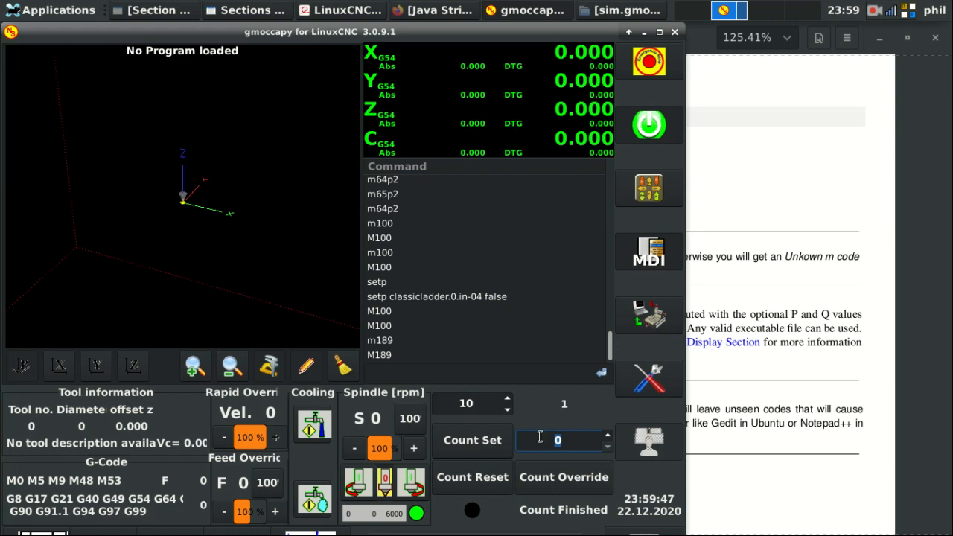
text(9)
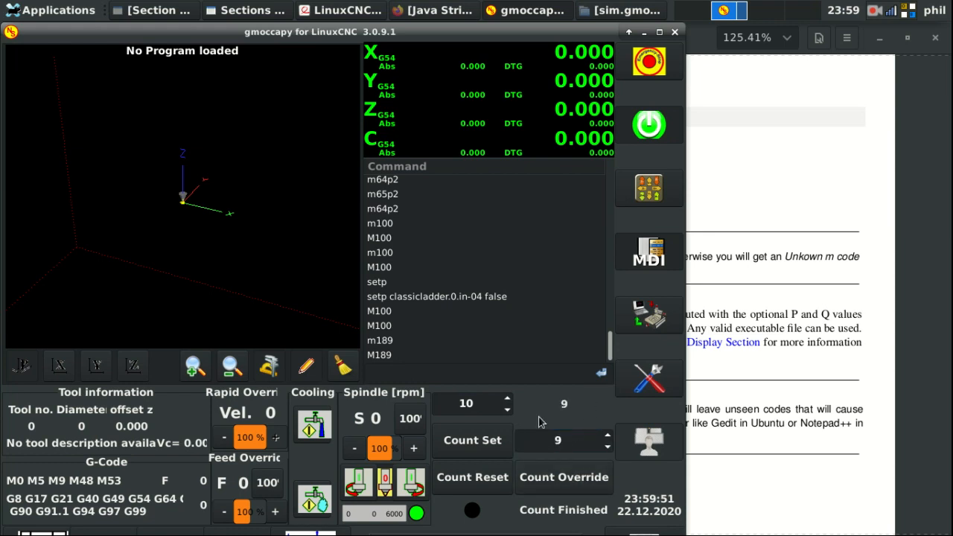
click(380, 354)
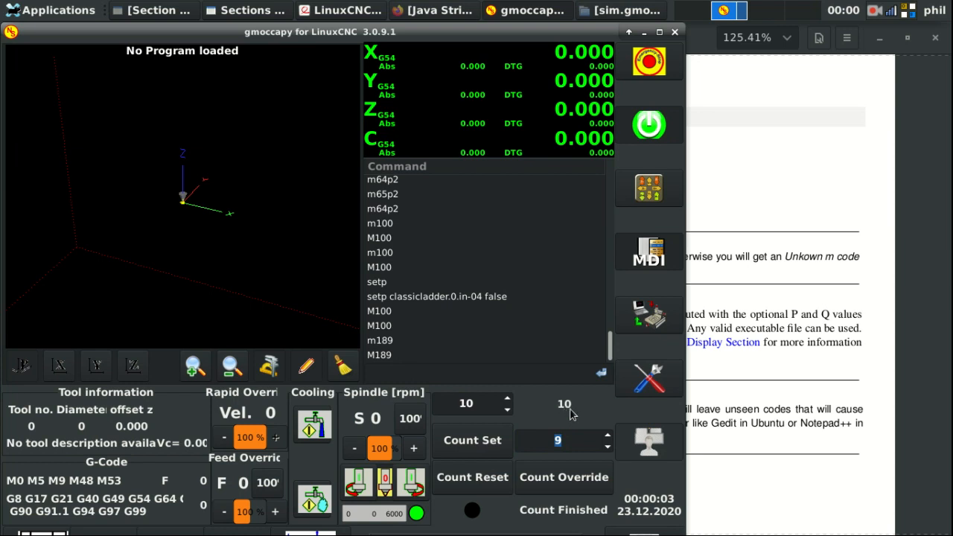
mouse_move(581, 381)
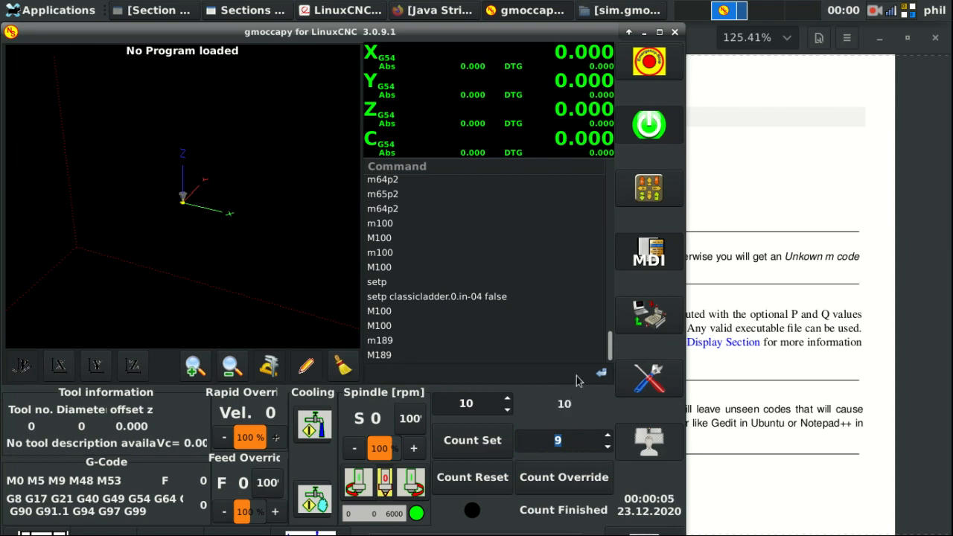
Run the counting command in MDI until the Count Finished indicator lights at 10
click(484, 372)
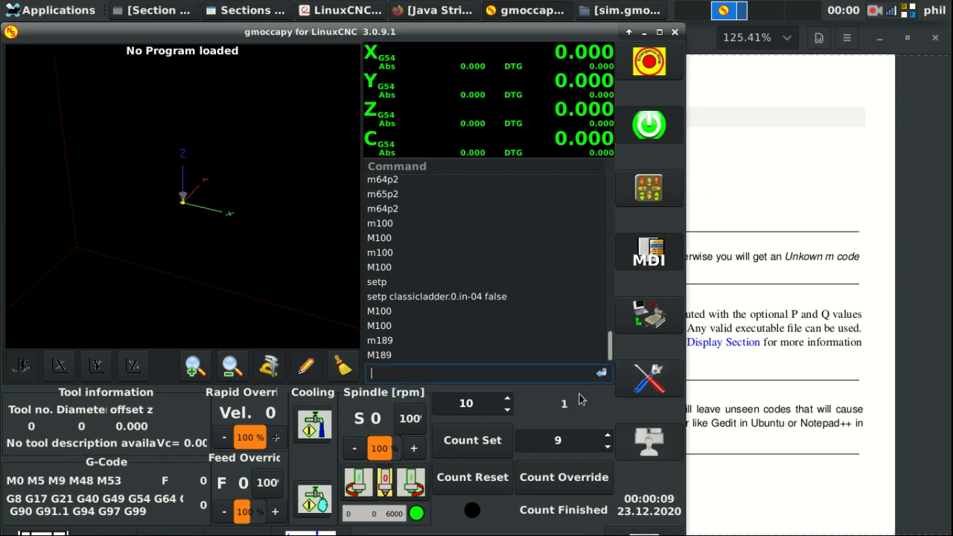
click(378, 354)
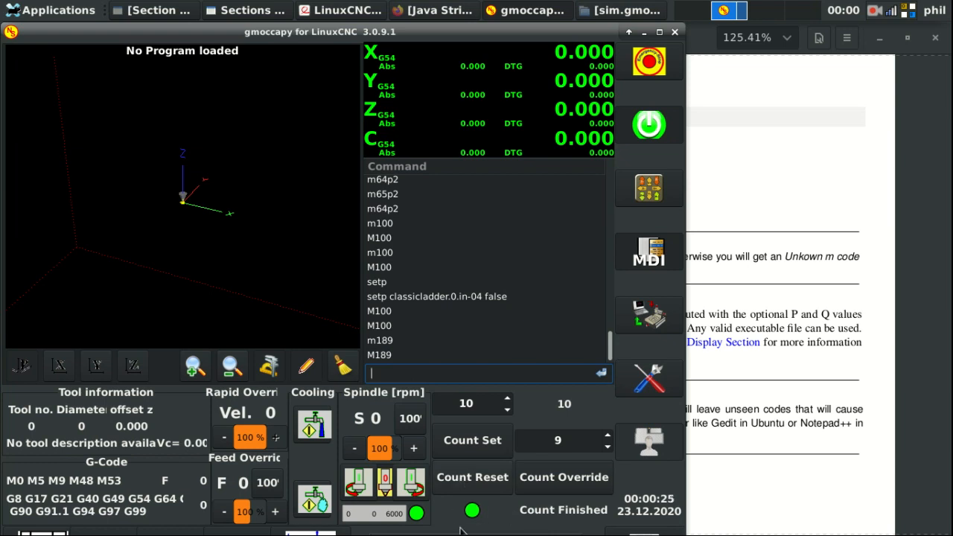
mouse_move(588, 510)
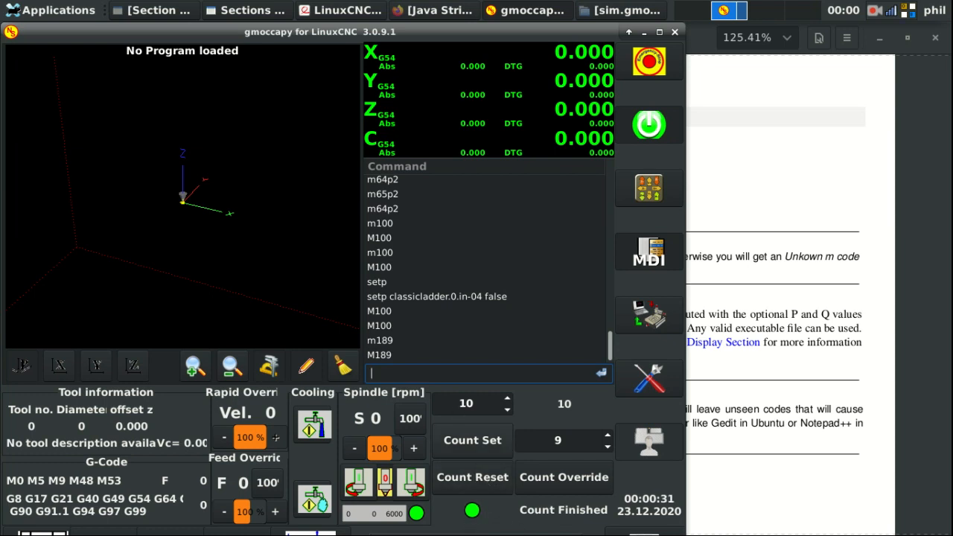
mouse_move(581, 399)
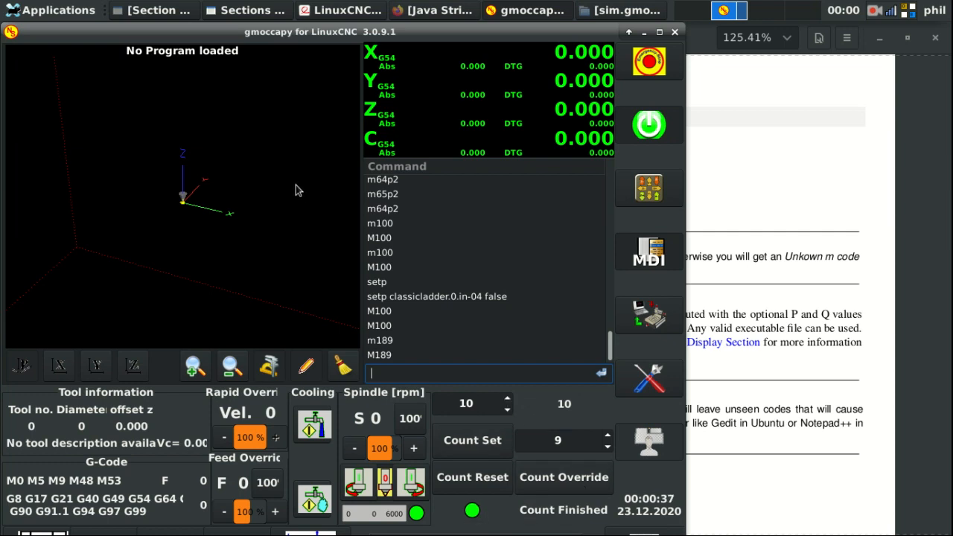
mouse_move(644, 351)
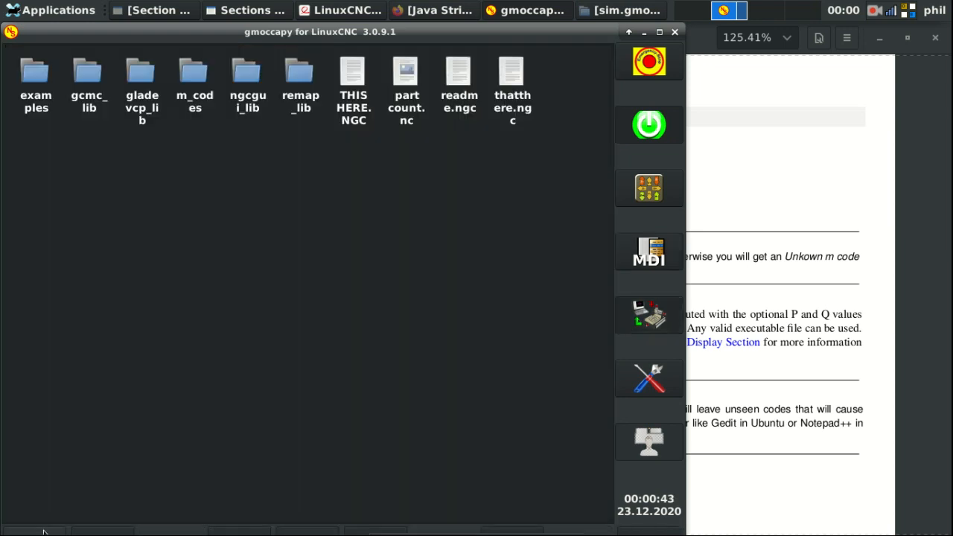
Load the part count.nc program (G4 P2., M189, M99)
click(405, 77)
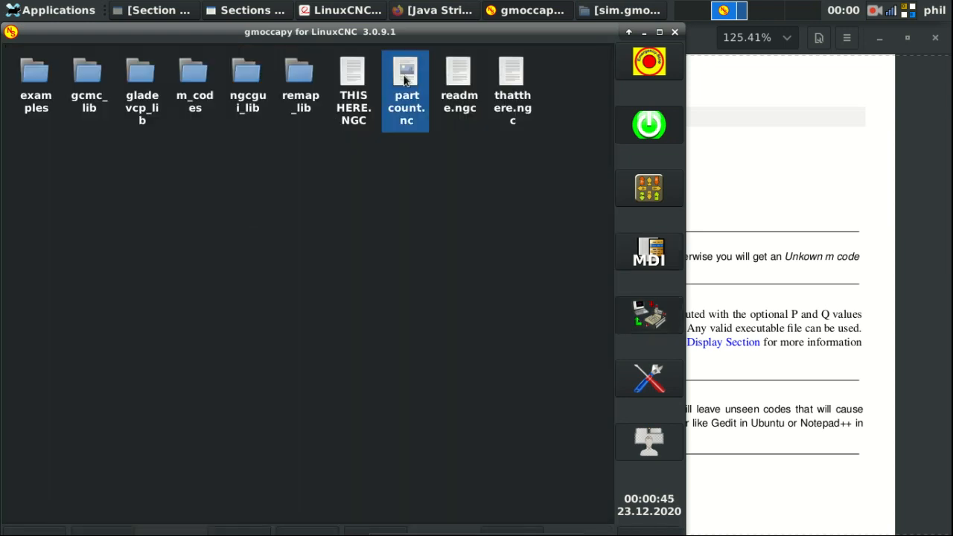
double_click(405, 74)
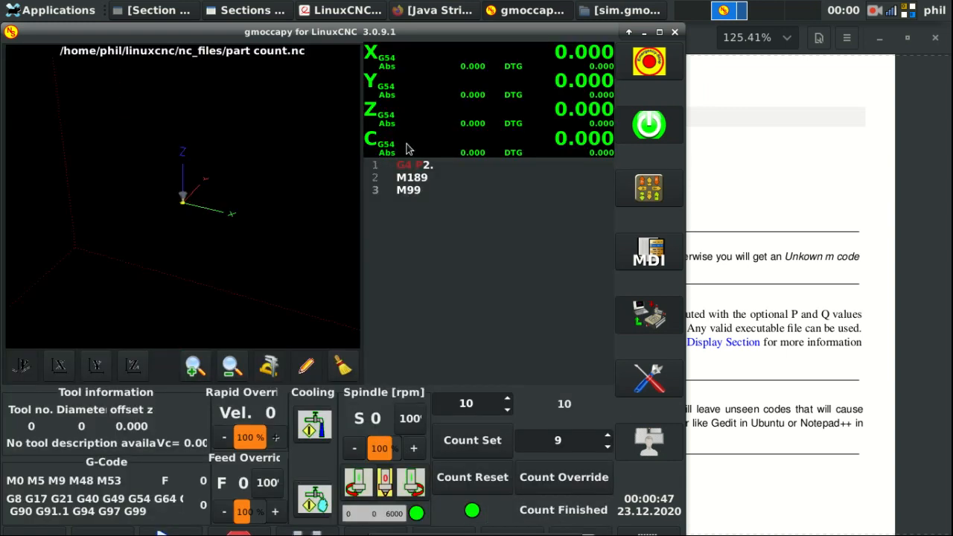
mouse_move(443, 177)
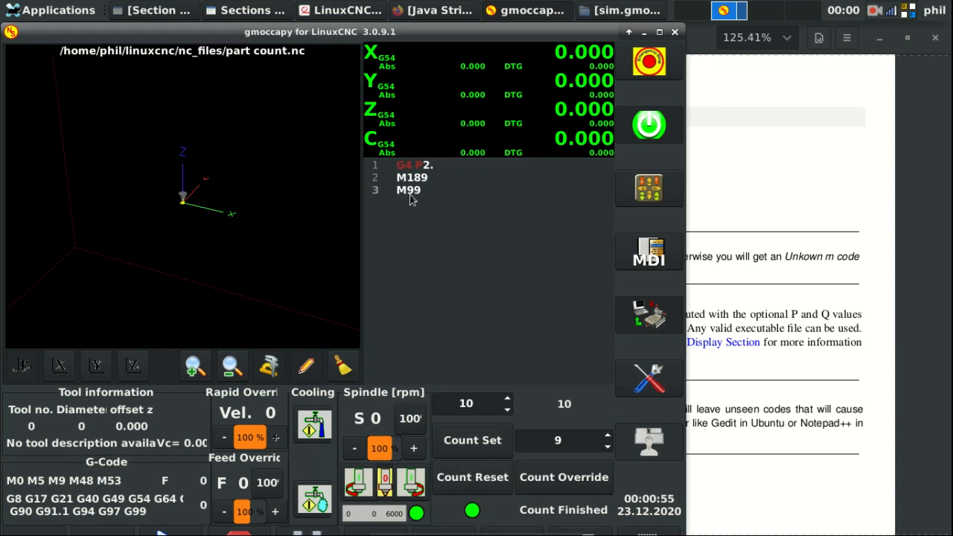
mouse_move(313, 157)
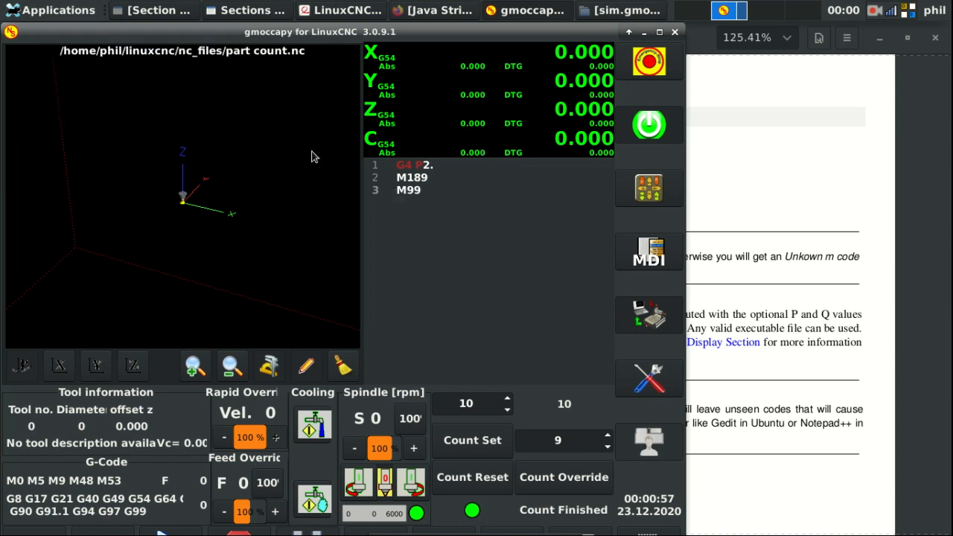
mouse_move(503, 315)
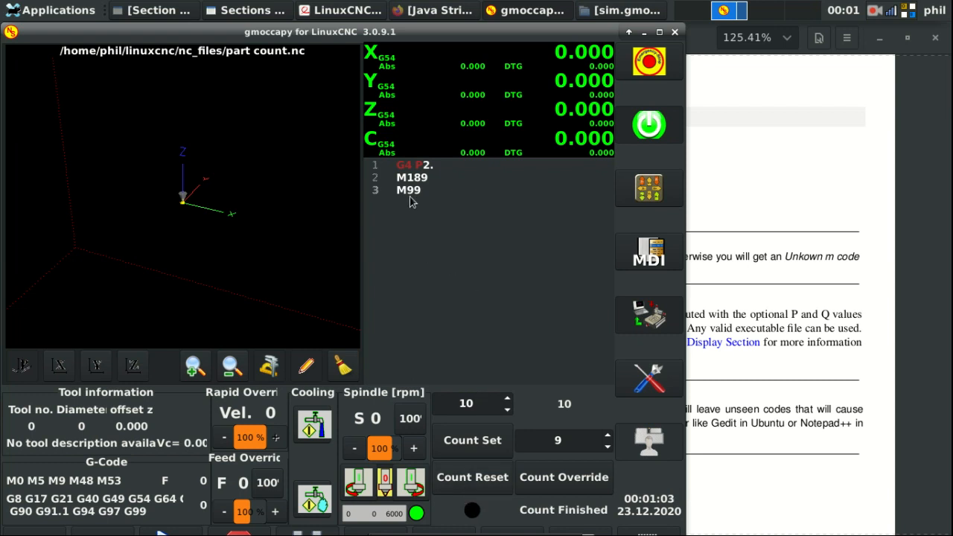
mouse_move(430, 244)
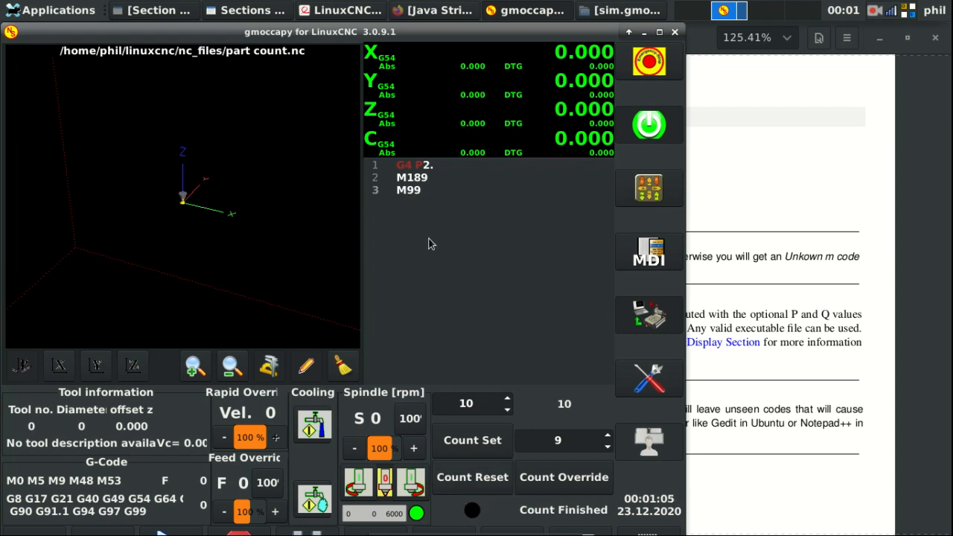
mouse_move(440, 241)
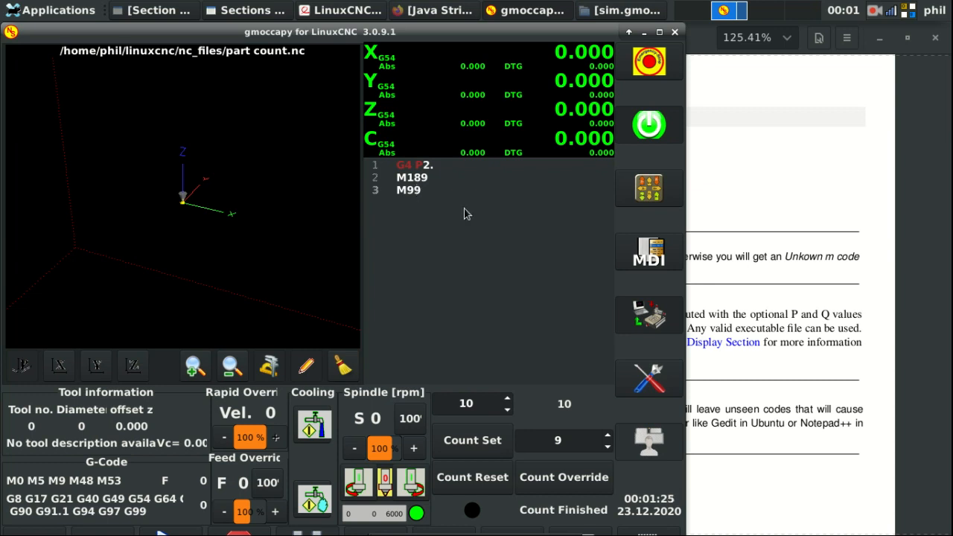
mouse_move(458, 229)
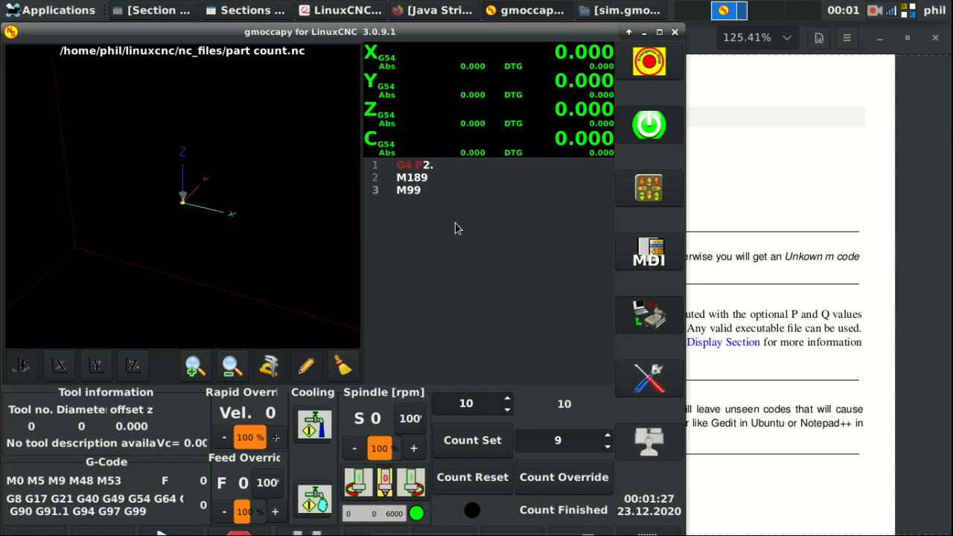
mouse_move(384, 172)
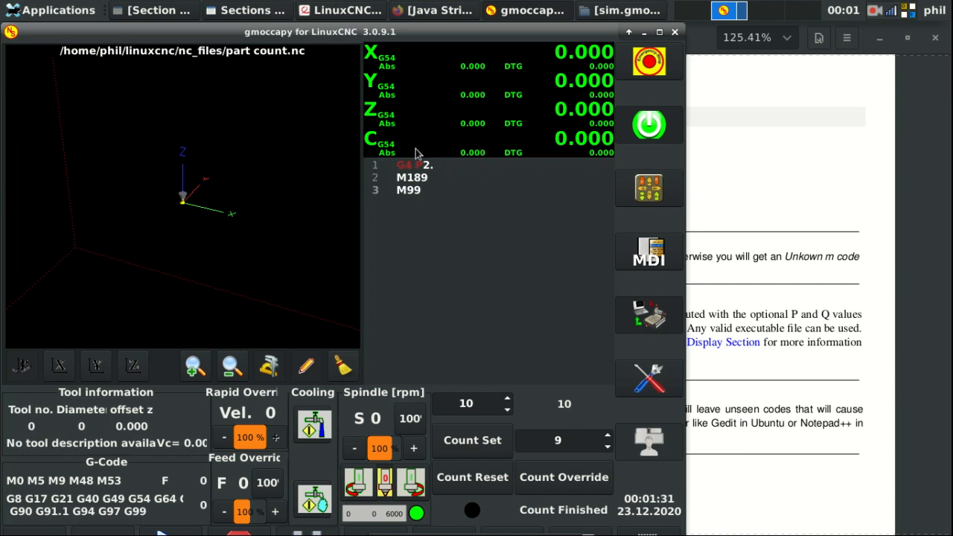
mouse_move(439, 181)
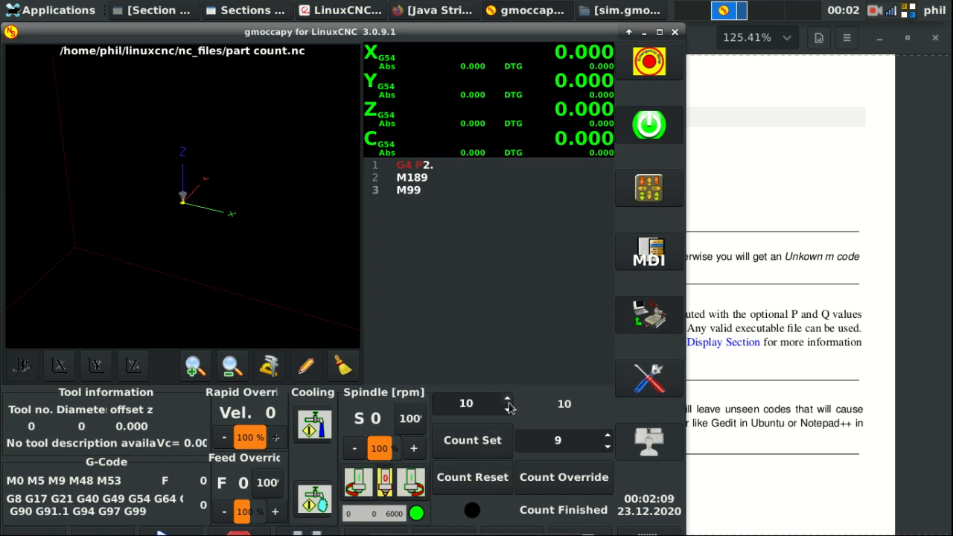
Raise the count target to 20 and reset the parts counter to zero
text(18)
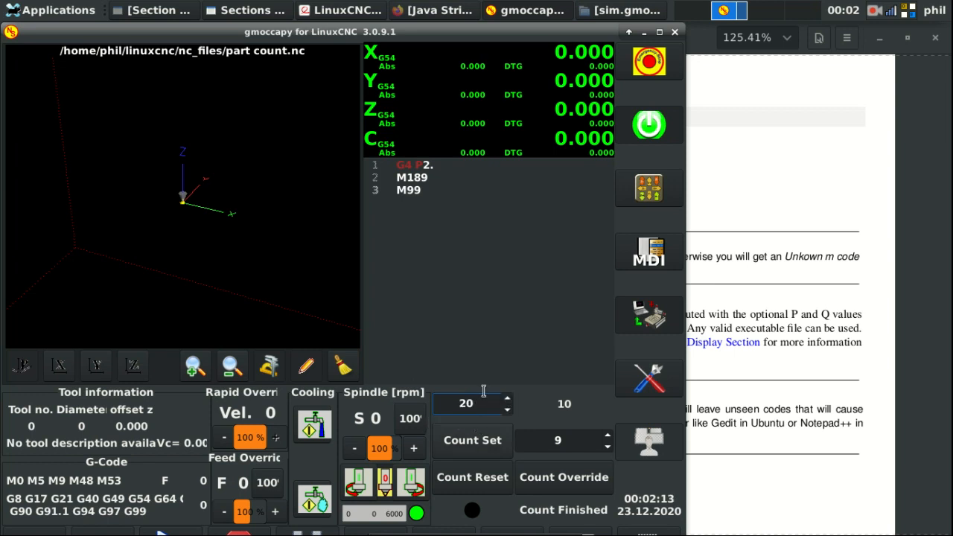
click(563, 440)
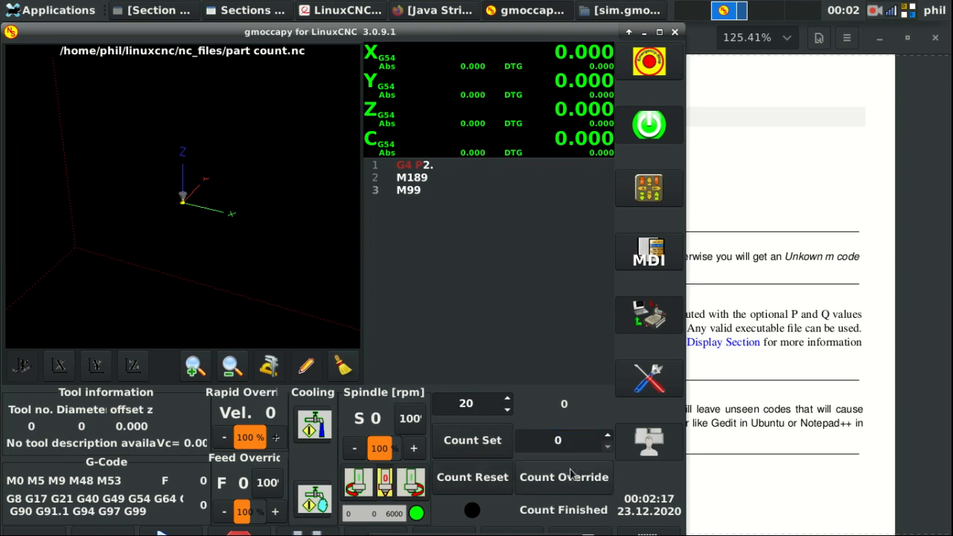
mouse_move(560, 464)
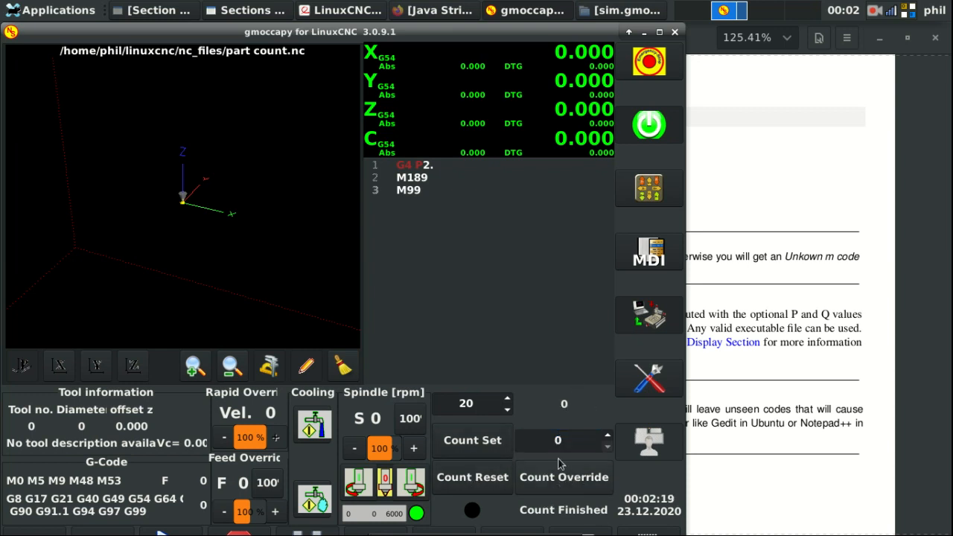
mouse_move(559, 462)
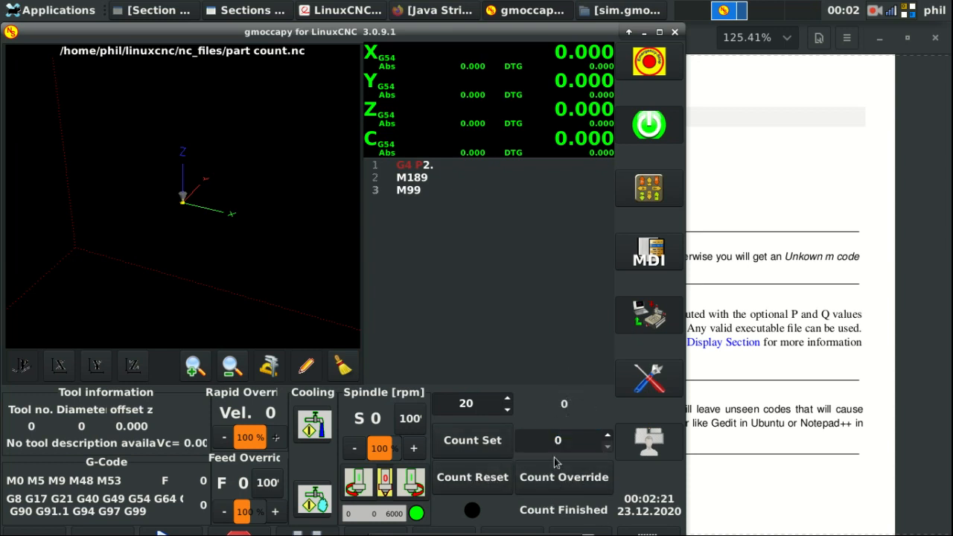
mouse_move(528, 314)
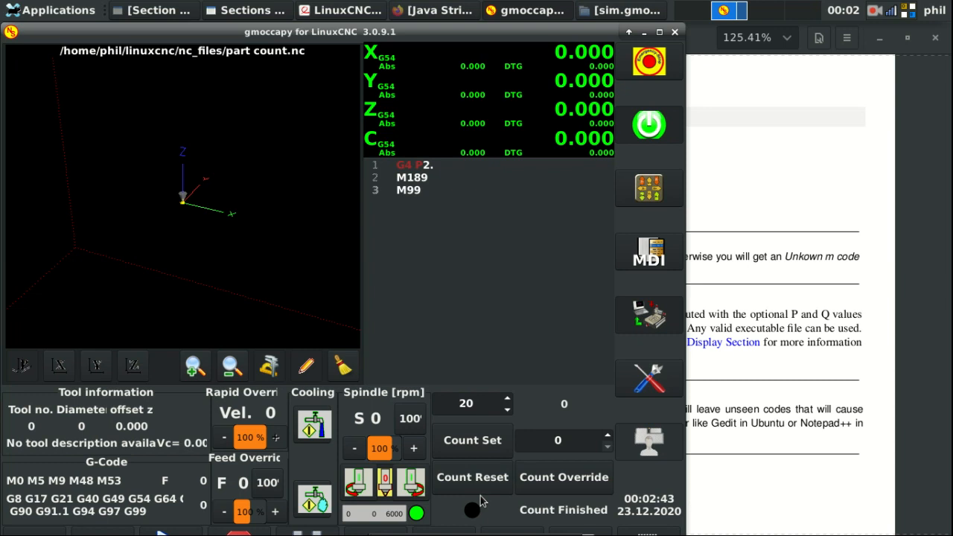
mouse_move(446, 504)
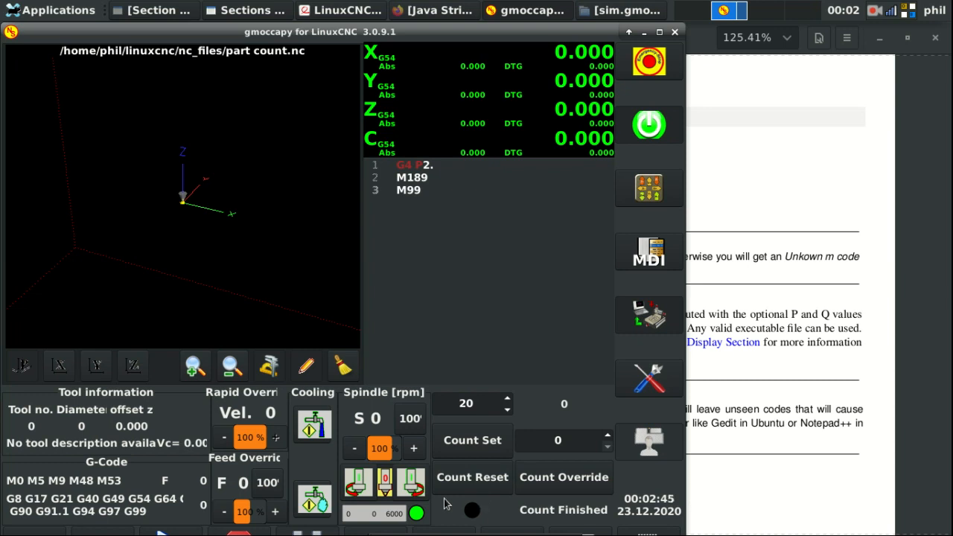
mouse_move(529, 512)
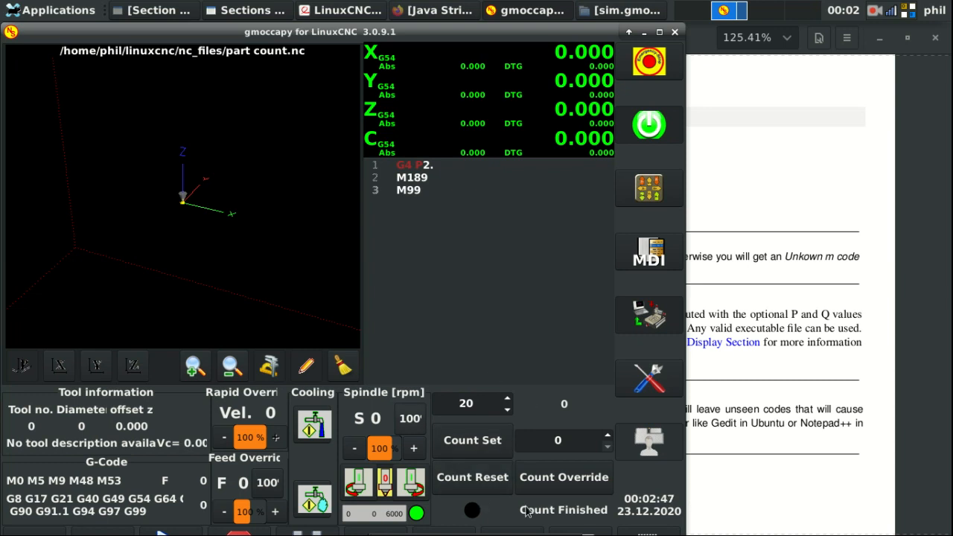
mouse_move(583, 402)
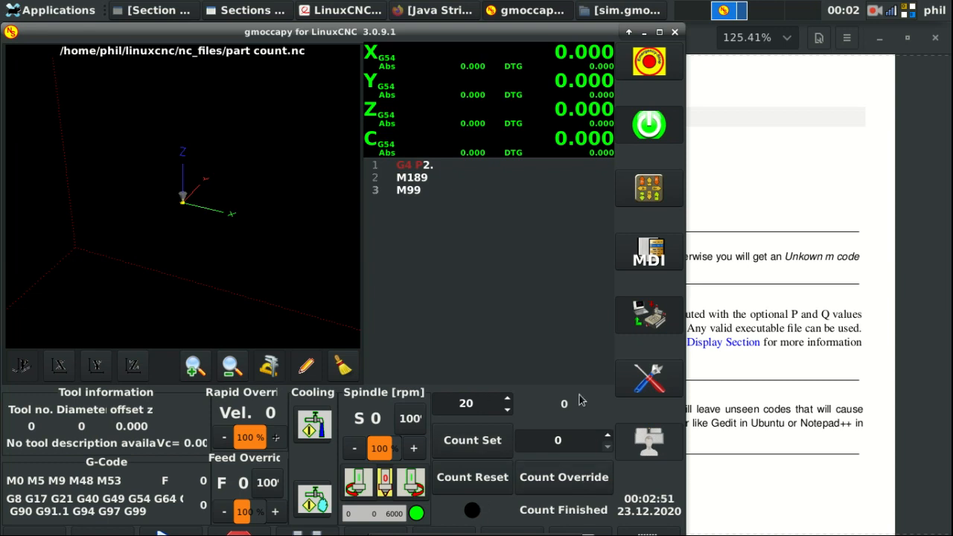
mouse_move(563, 405)
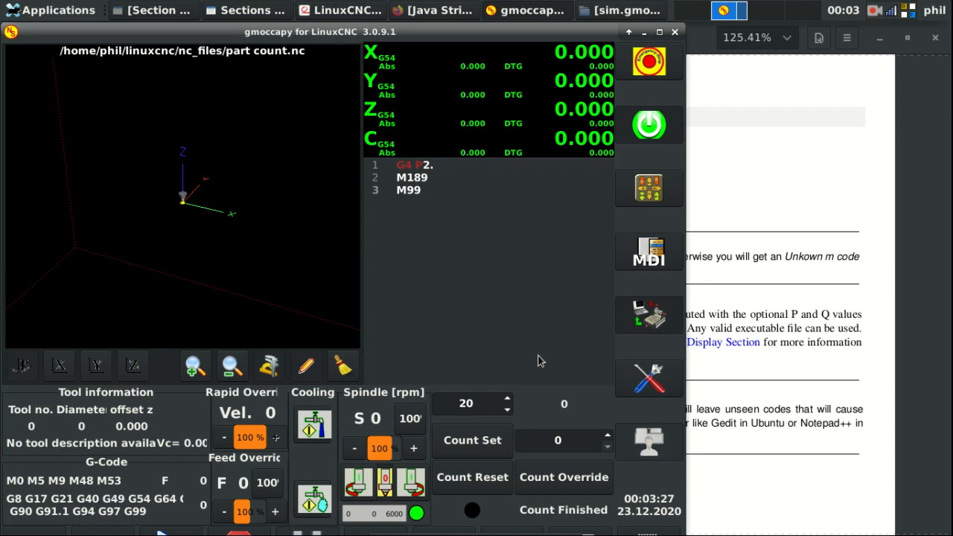
mouse_move(518, 379)
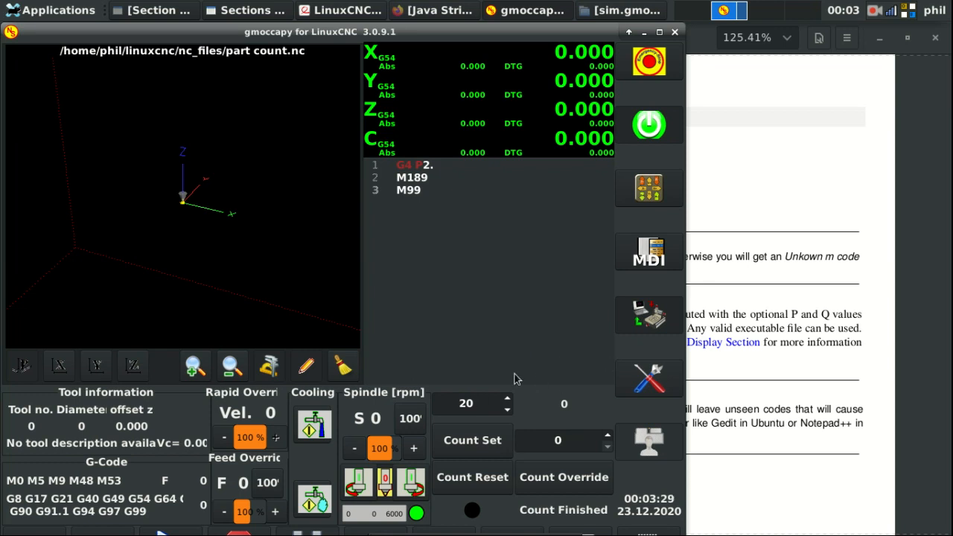
mouse_move(512, 375)
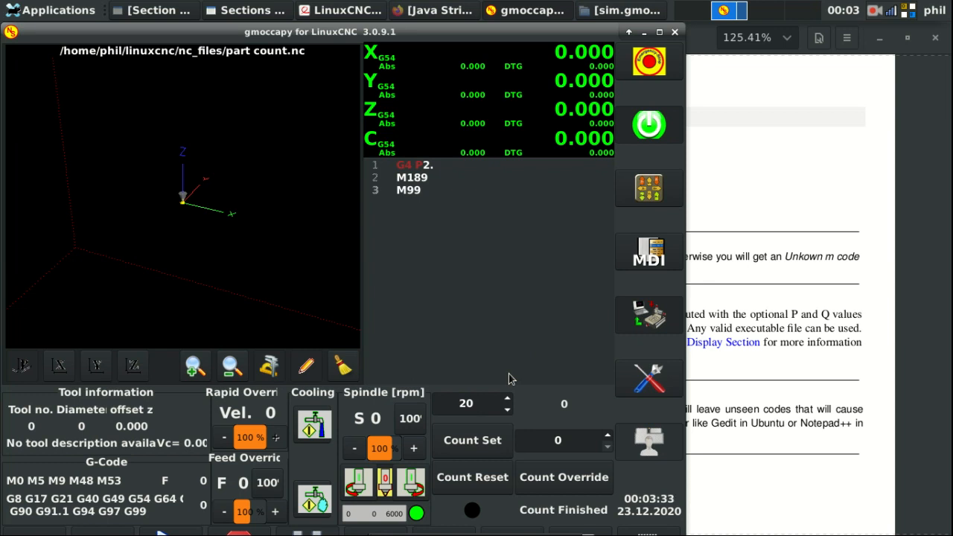
mouse_move(518, 375)
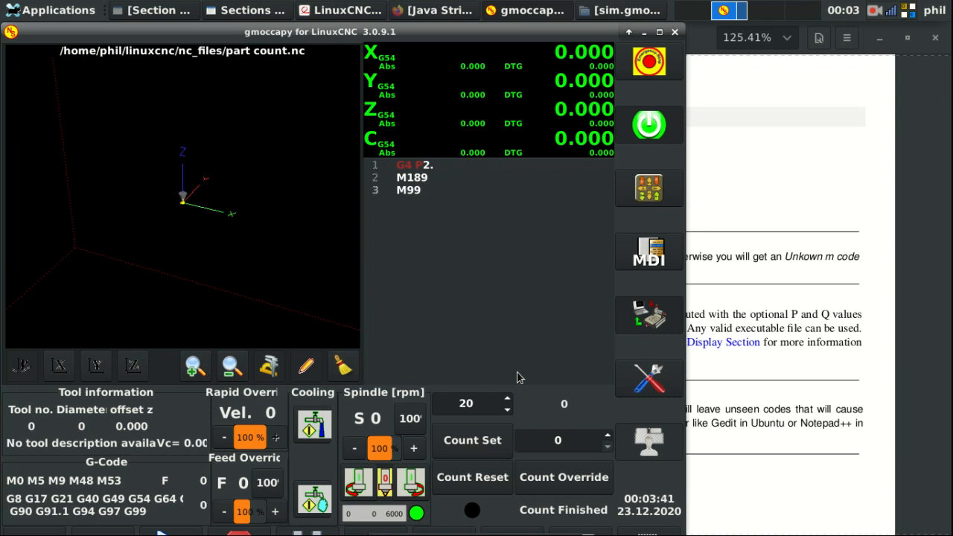
mouse_move(536, 372)
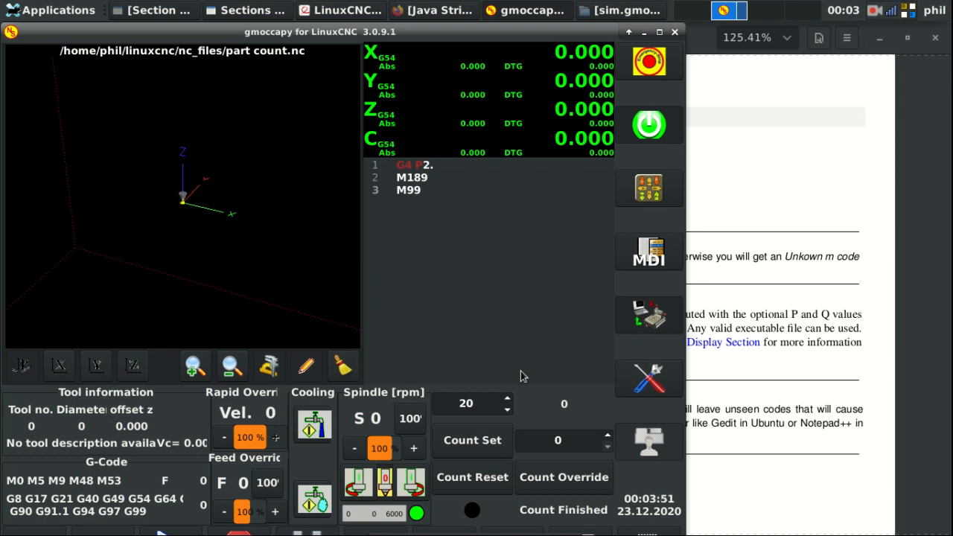
mouse_move(520, 353)
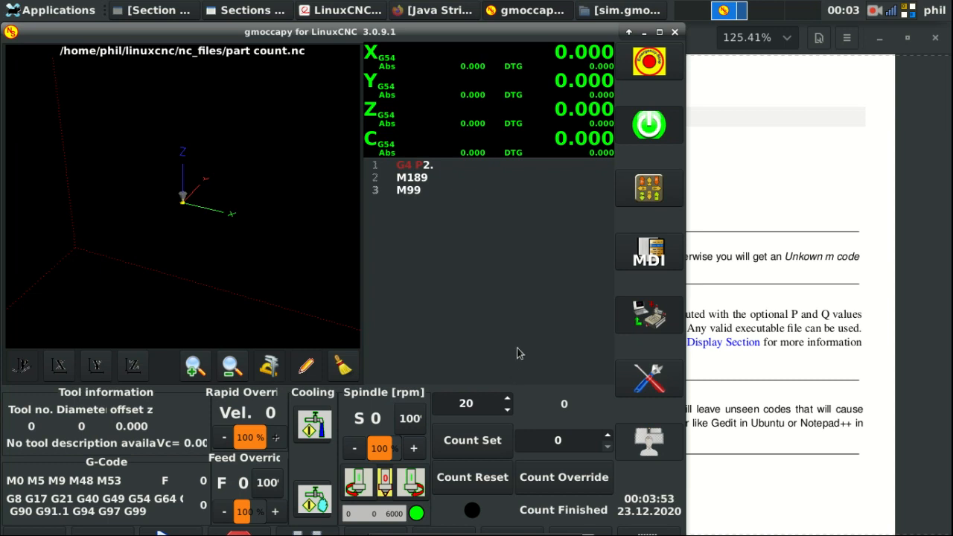
mouse_move(371, 64)
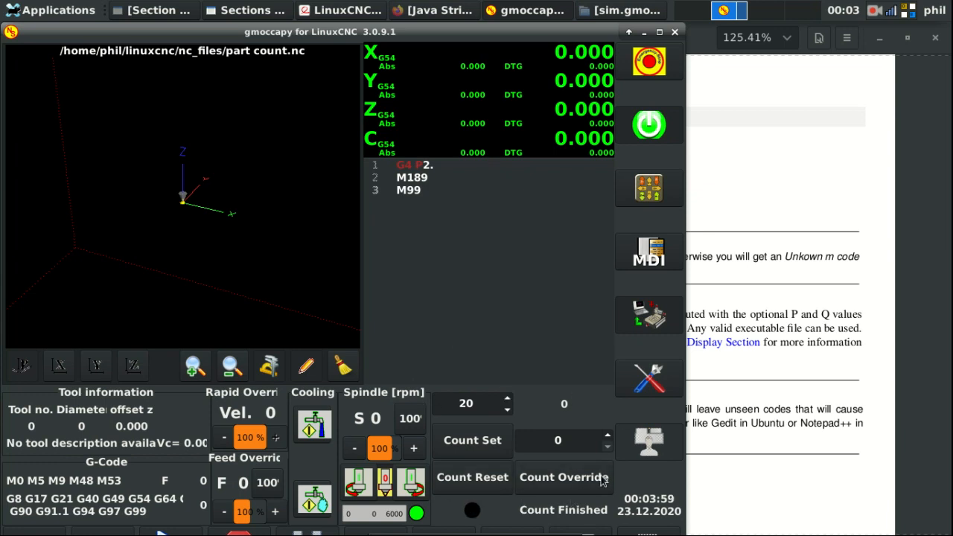
mouse_move(481, 326)
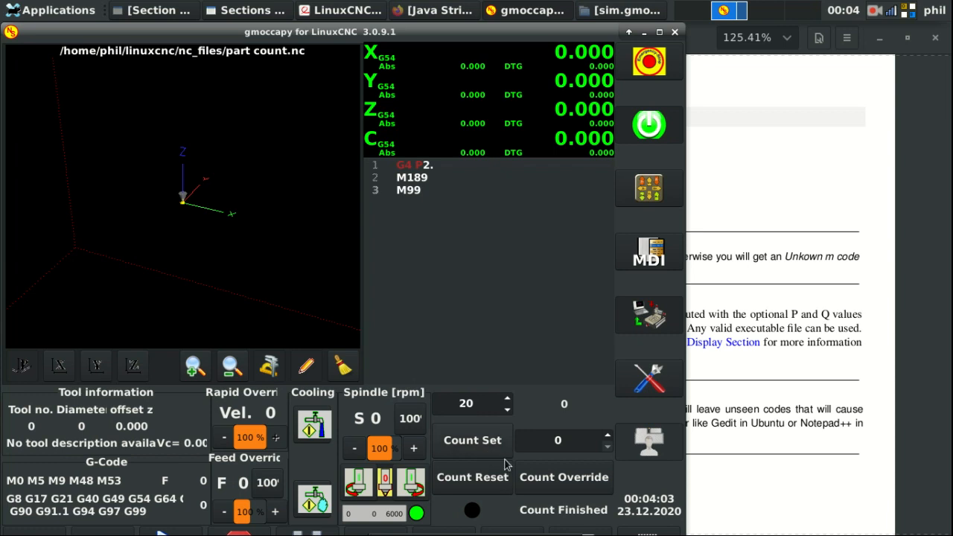
mouse_move(549, 515)
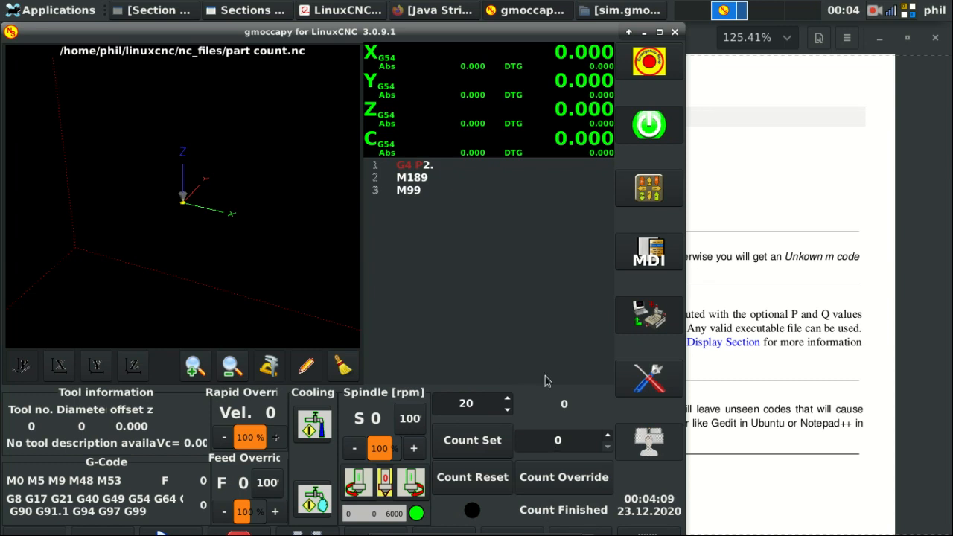
mouse_move(499, 395)
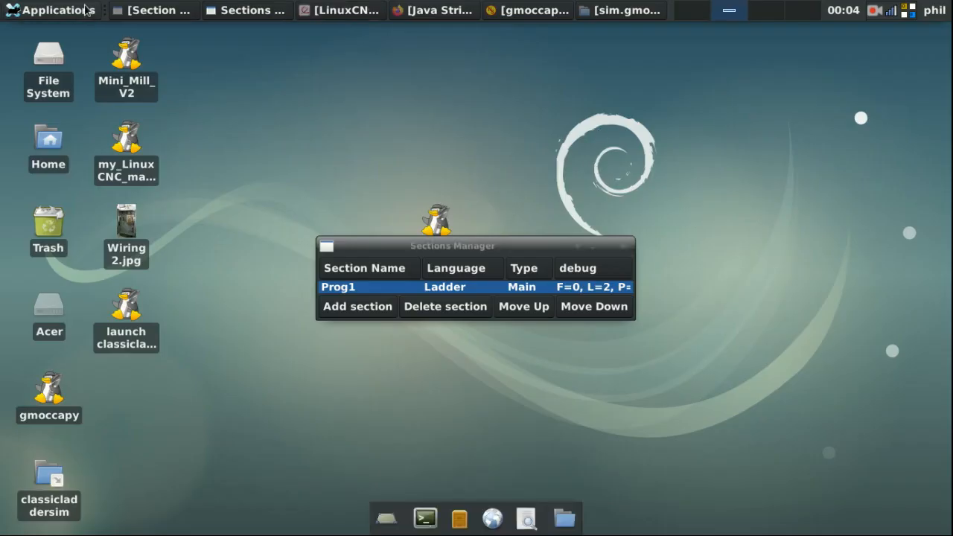
Add 'halcmd setp classicladder.0.in-05 true' to the M100 script, save it and close Mousepad
click(50, 9)
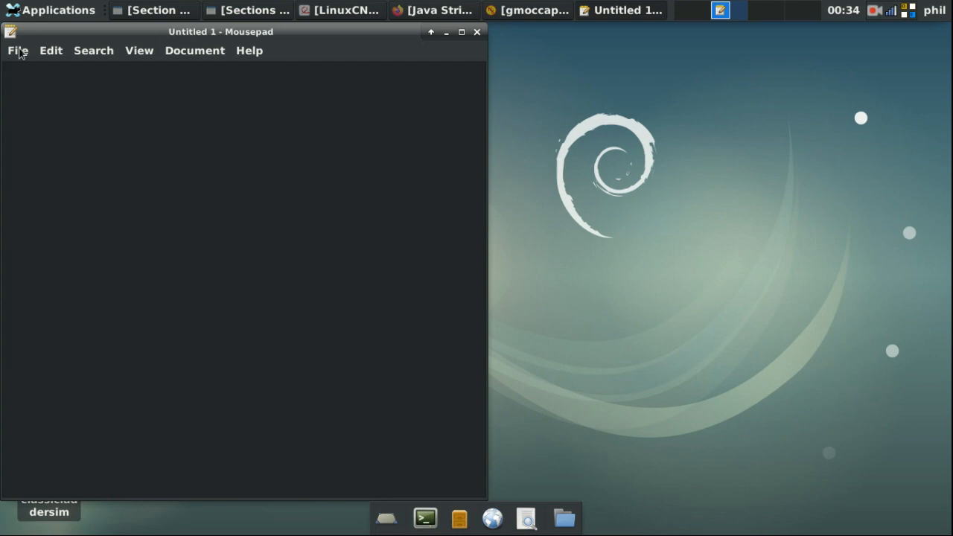
click(18, 50)
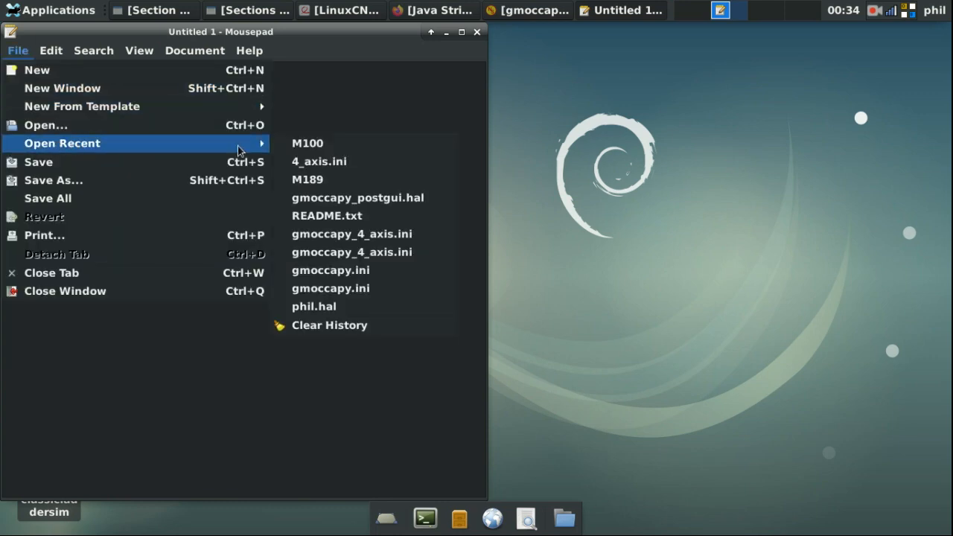
click(307, 143)
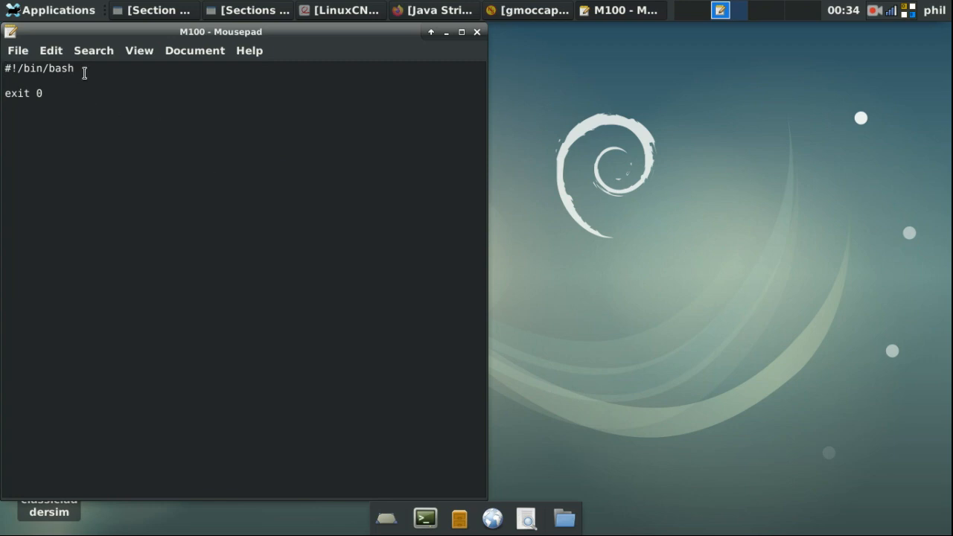
double_click(37, 68)
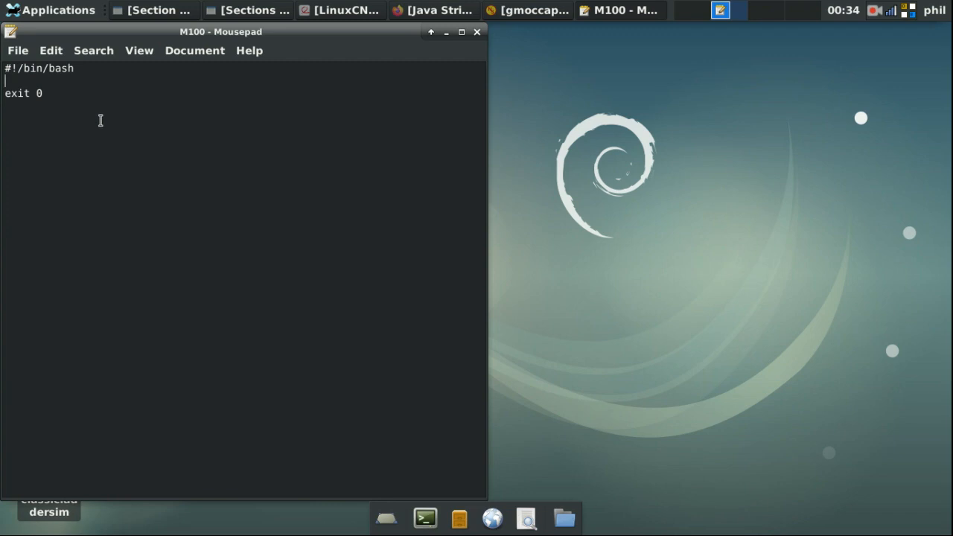
mouse_move(163, 127)
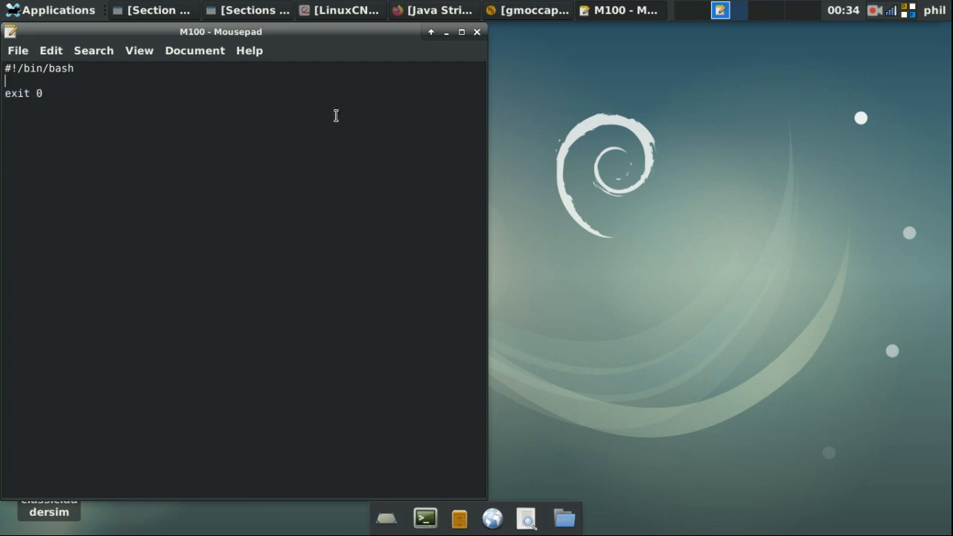
mouse_move(474, 155)
text(halcmd setp classicladder.0.in-05 true)
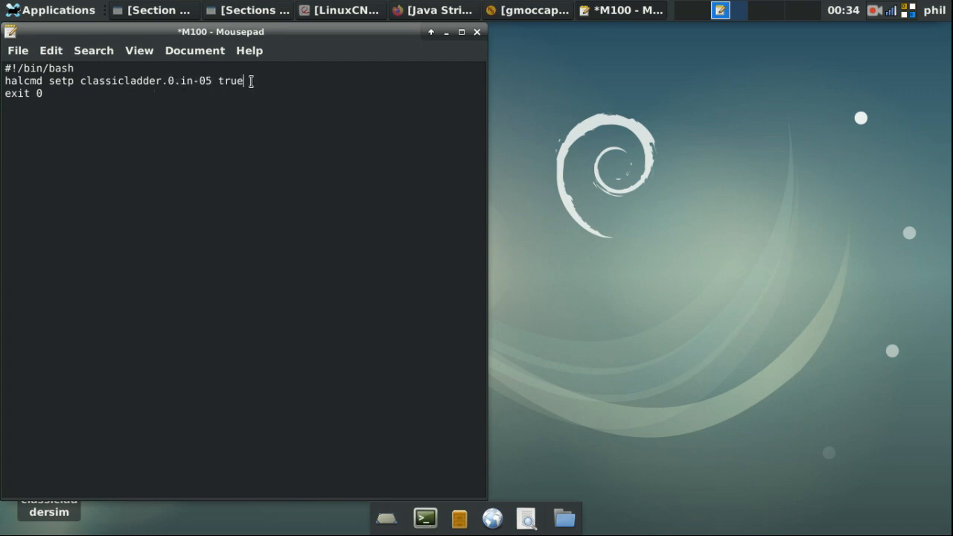
double_click(229, 81)
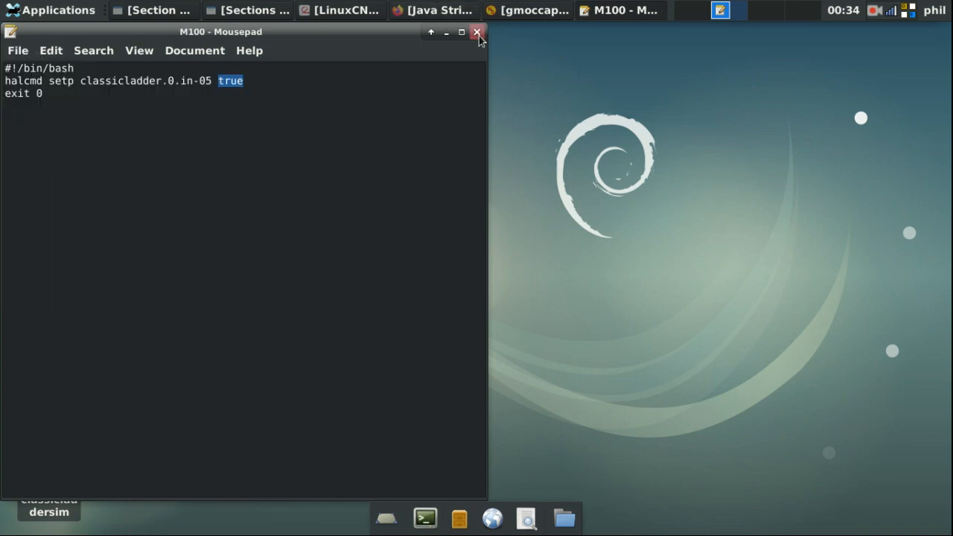
click(477, 32)
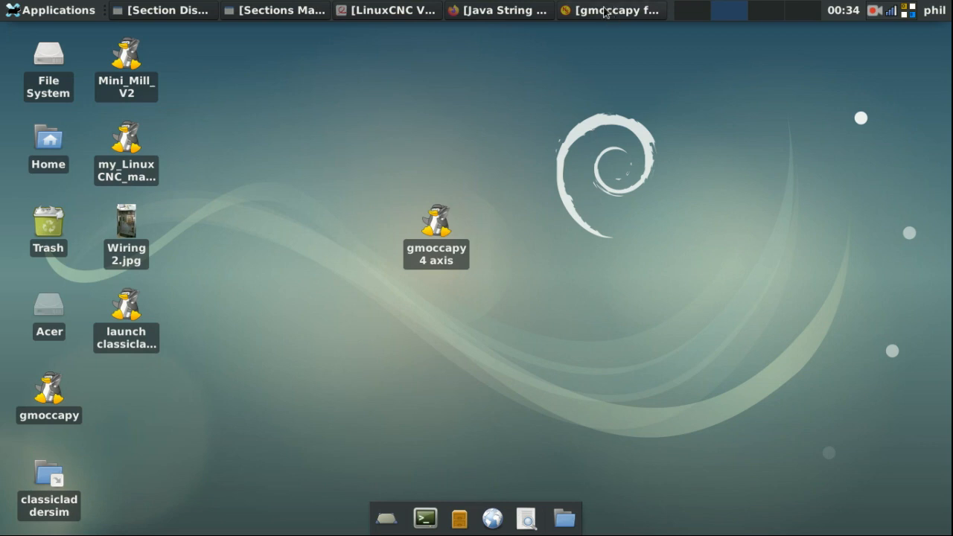
mouse_move(60, 110)
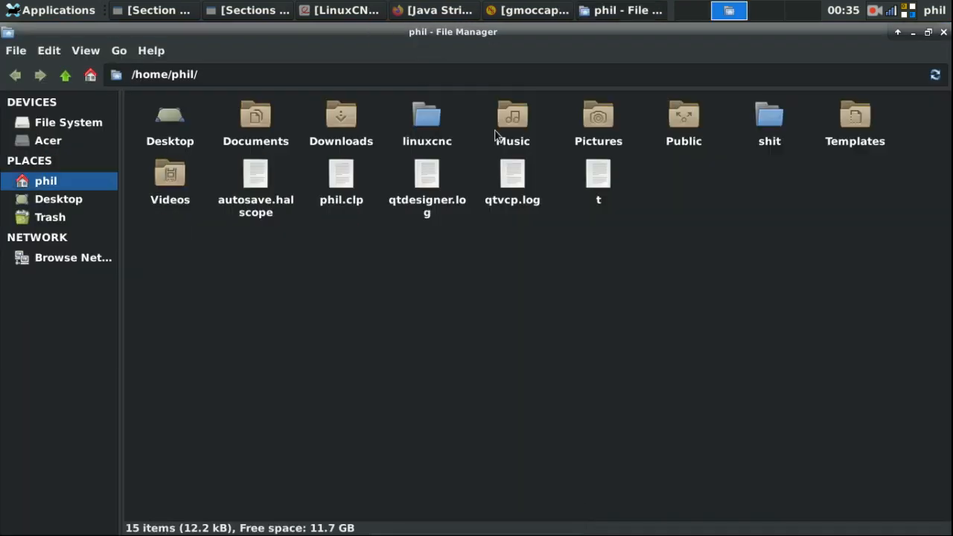
Browse to linuxcnc/nc_files/m_codes, which lists the M100 and M189 scripts
double_click(425, 116)
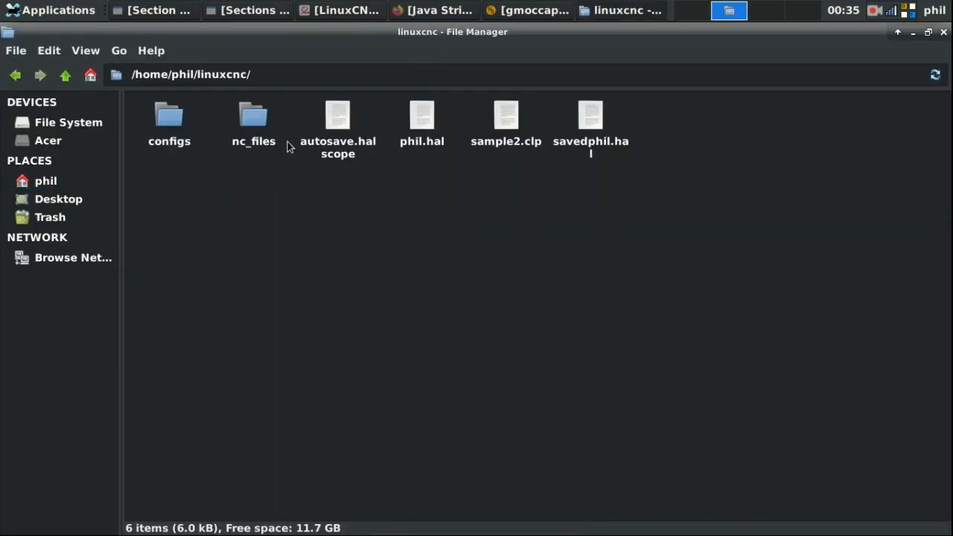
double_click(253, 120)
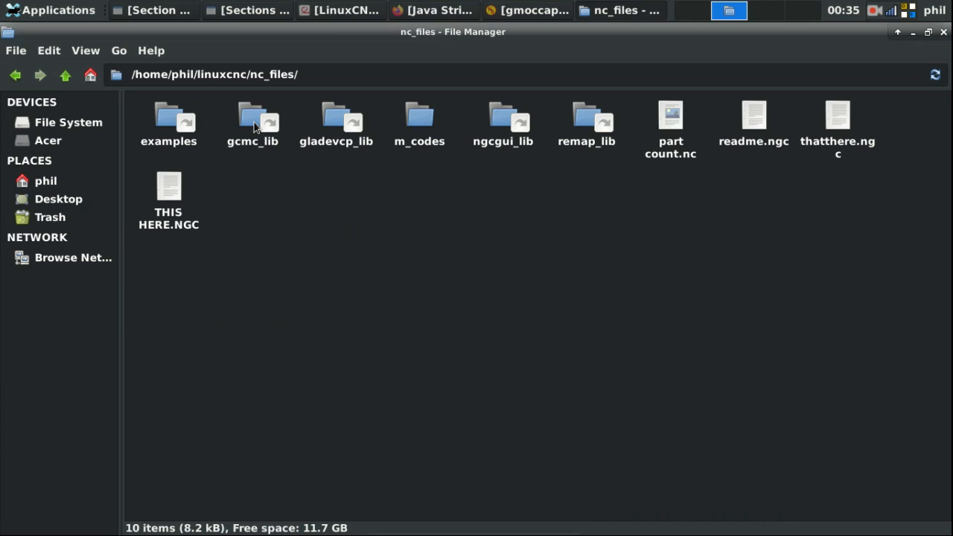
mouse_move(420, 119)
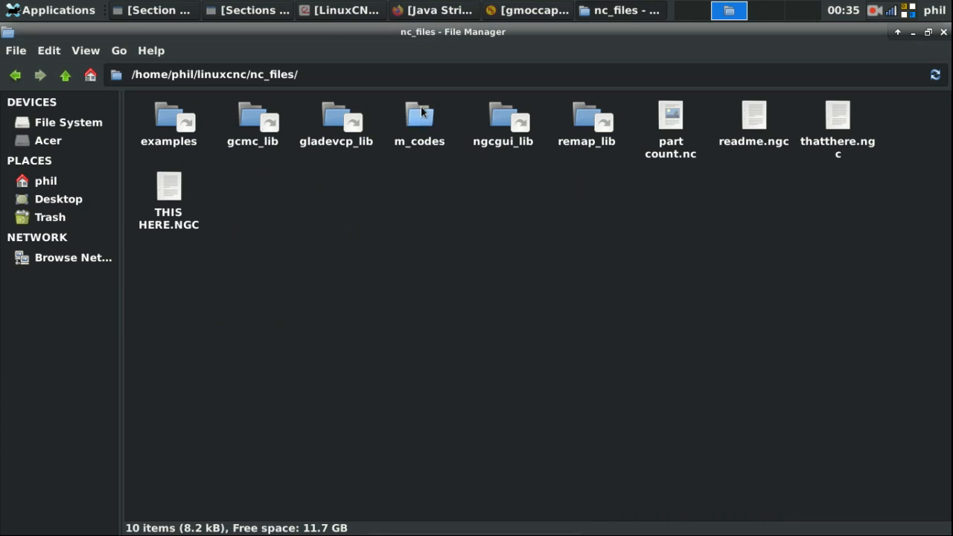
double_click(418, 119)
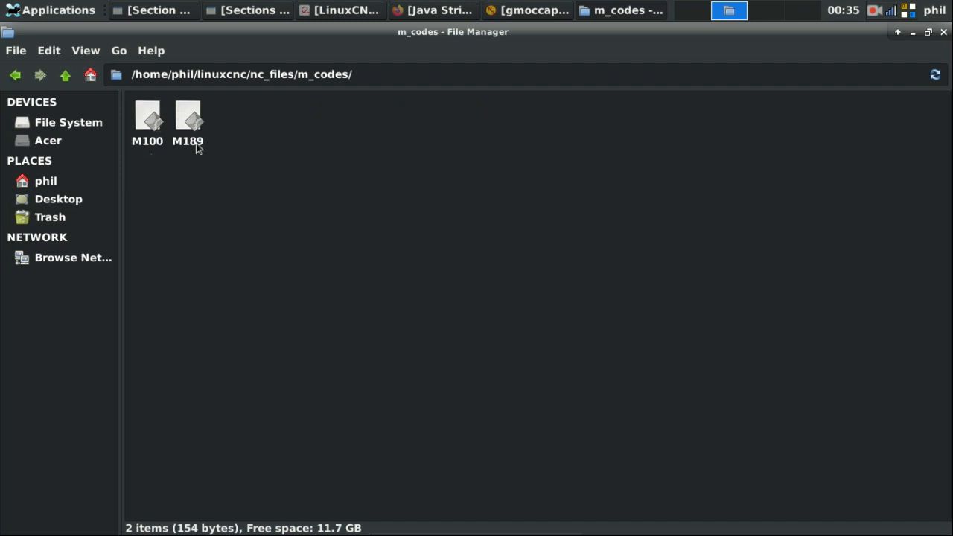
right_click(146, 116)
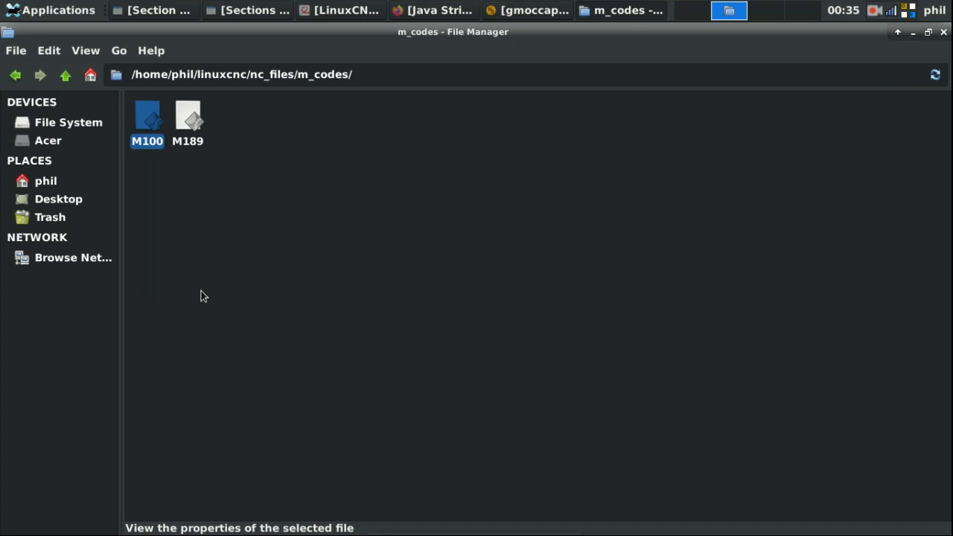
Check in M100's properties that it is allowed to run as a program
click(146, 116)
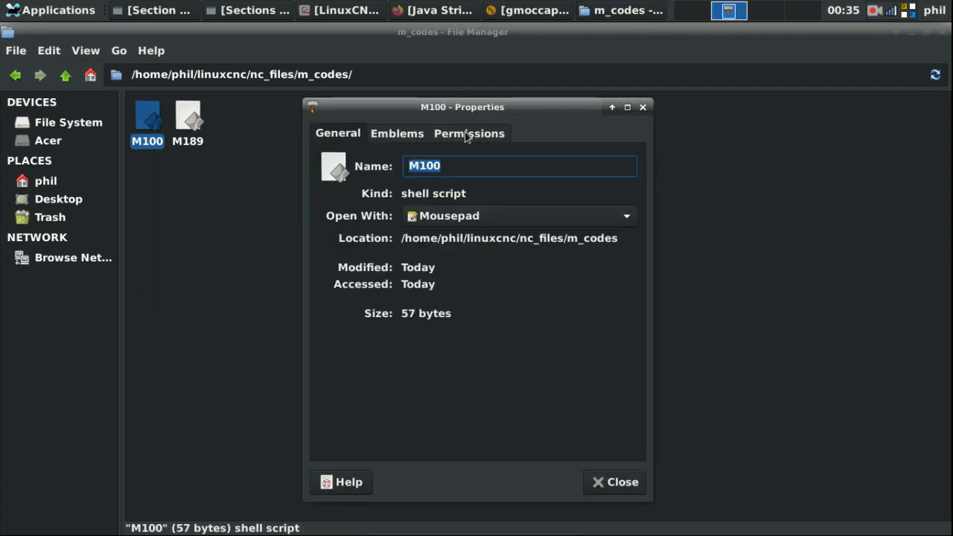
click(469, 134)
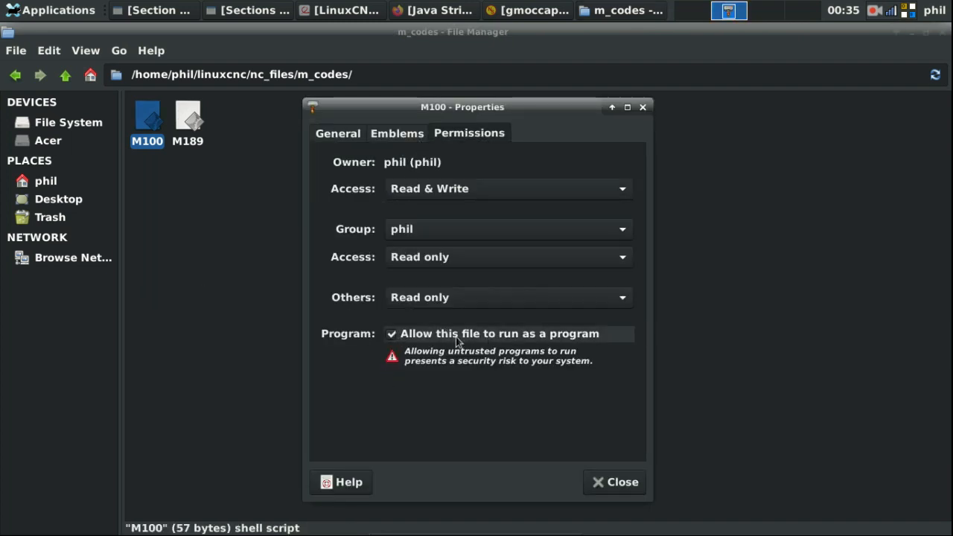
mouse_move(524, 342)
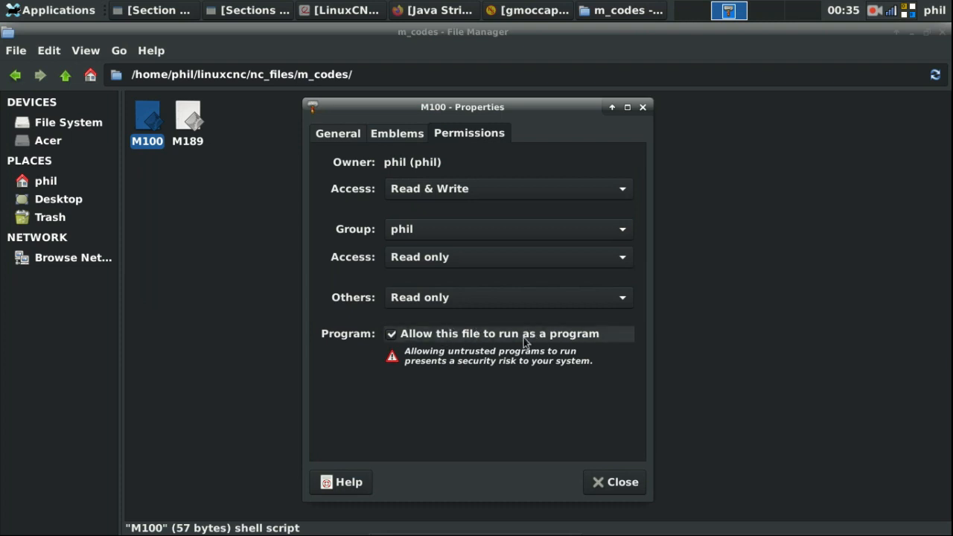
click(613, 482)
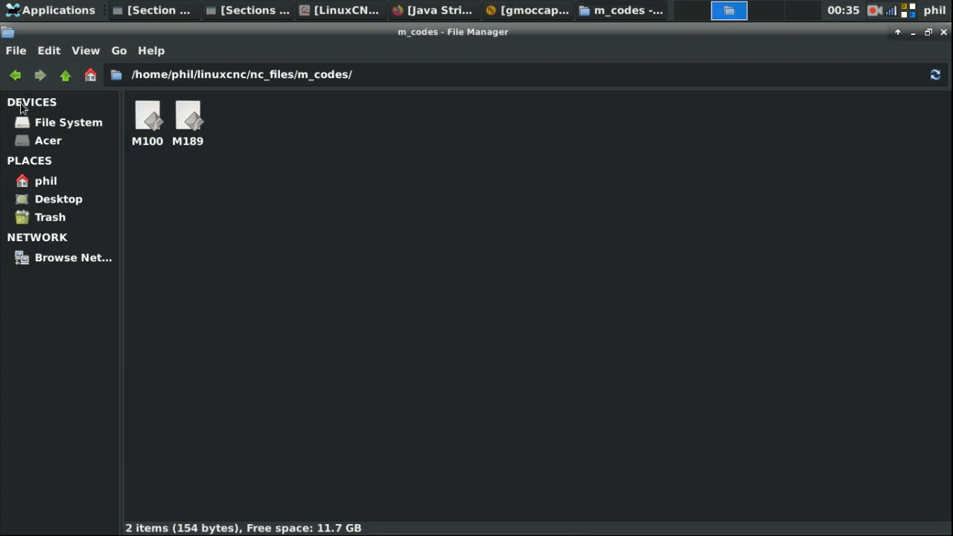
Navigate from home back through linuxcnc/nc_files/m_codes and up to the linuxcnc folder
click(15, 74)
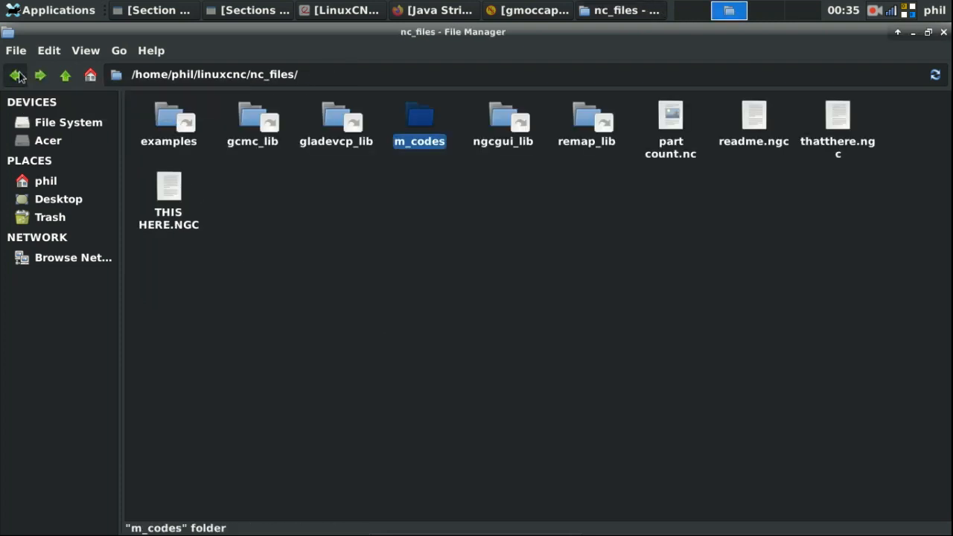
click(17, 74)
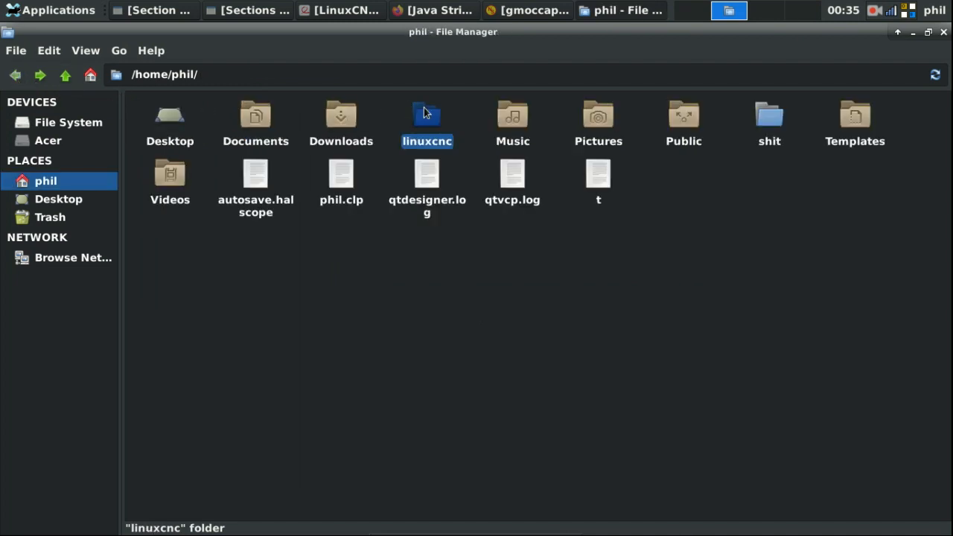
double_click(425, 119)
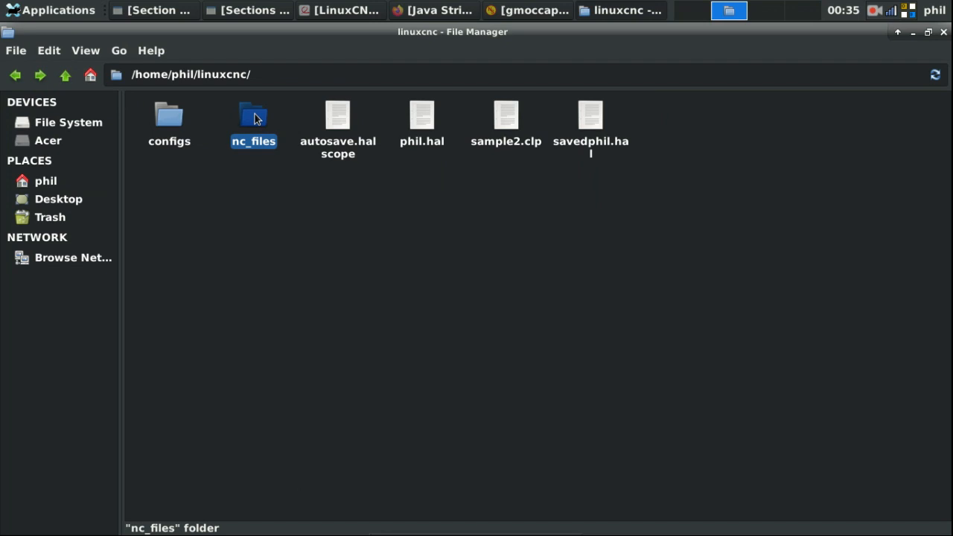
double_click(253, 116)
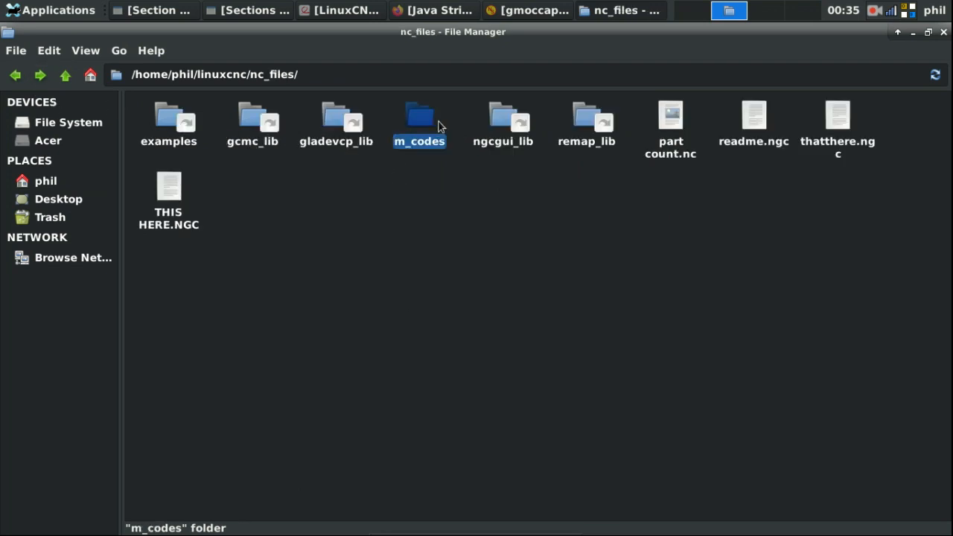
double_click(418, 118)
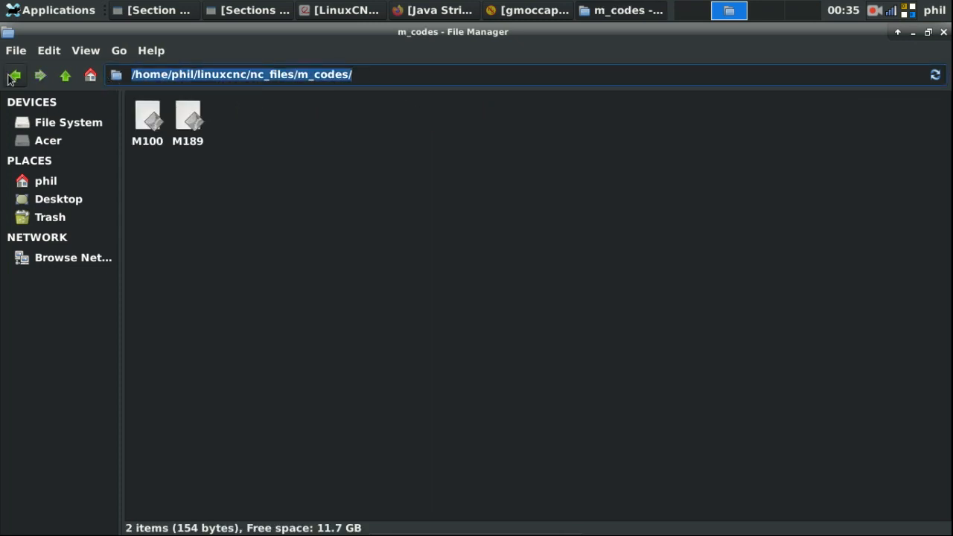
click(15, 75)
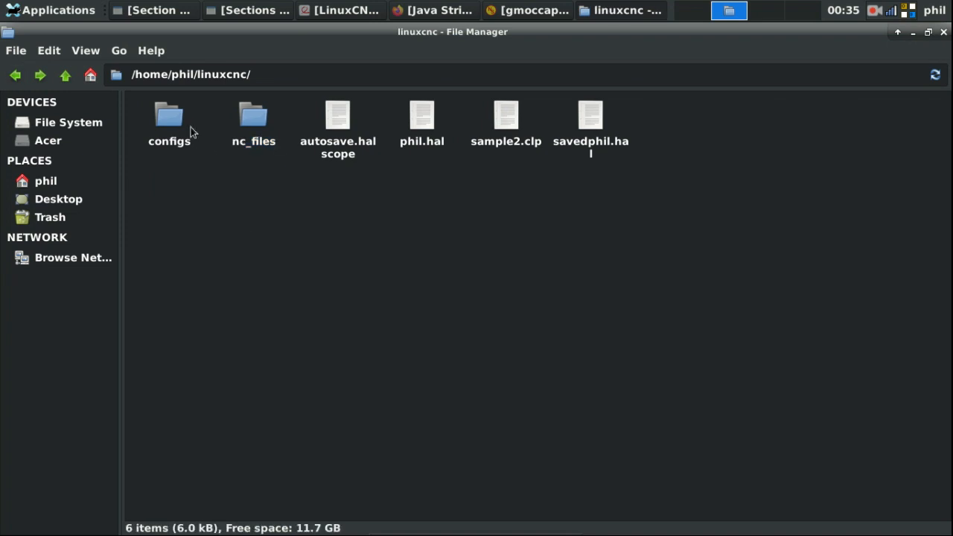
Open configs/sim.gmoccapy-2/4_axis.ini and scroll to the RS274NGC USER_M_PATH pointing at nc_files/m_codes
double_click(170, 119)
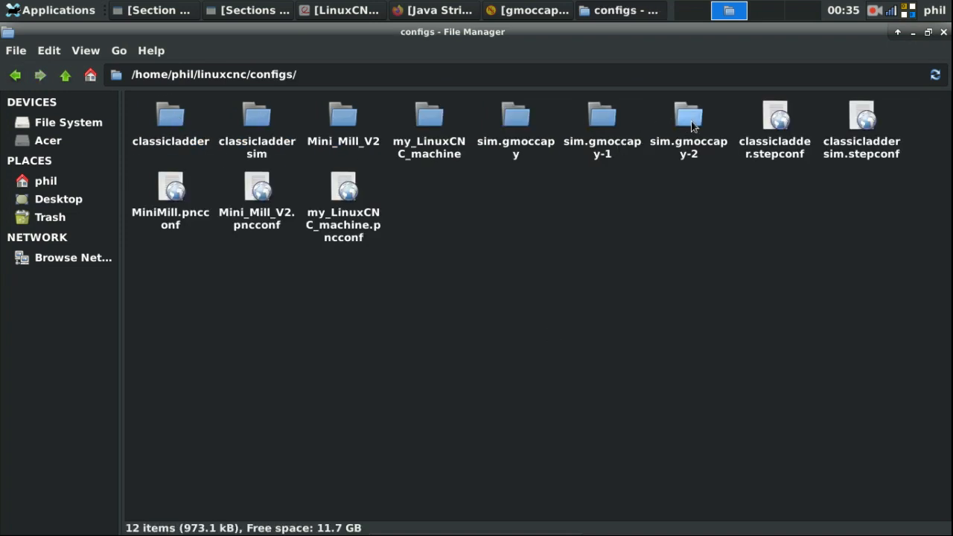
double_click(688, 114)
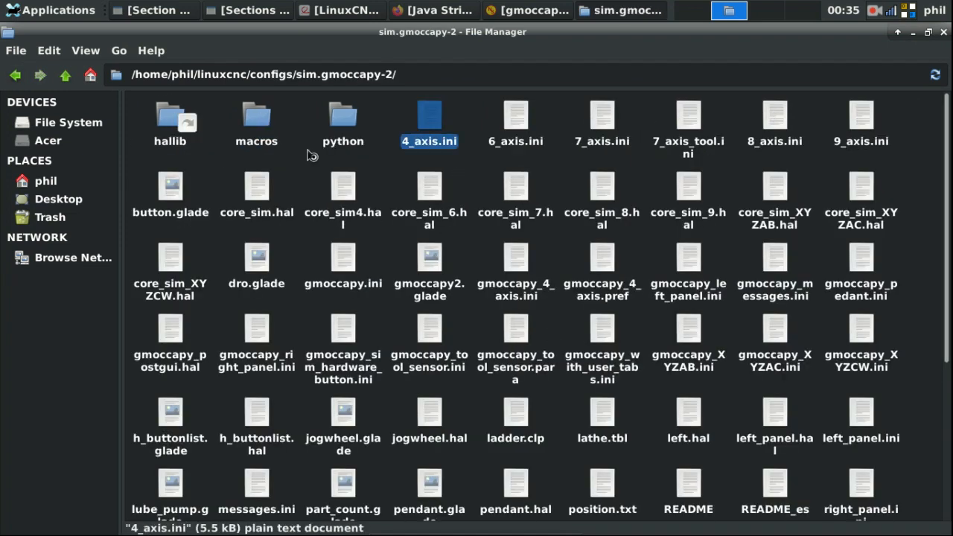
double_click(429, 119)
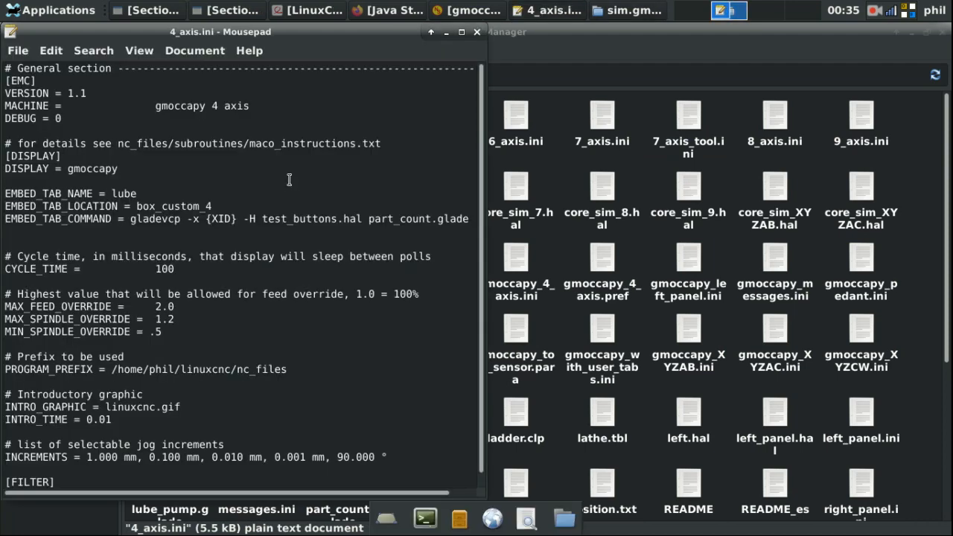
scroll(down, 3)
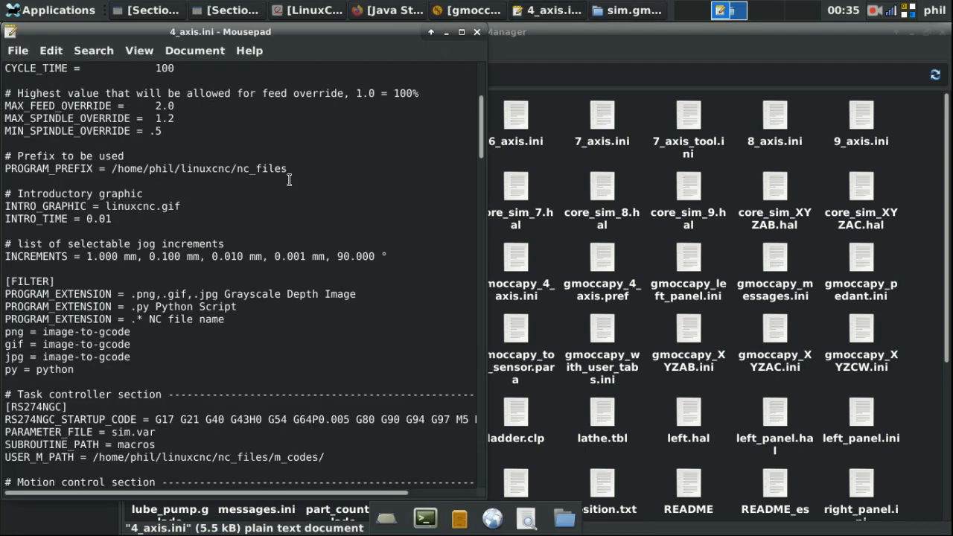
scroll(down, 3)
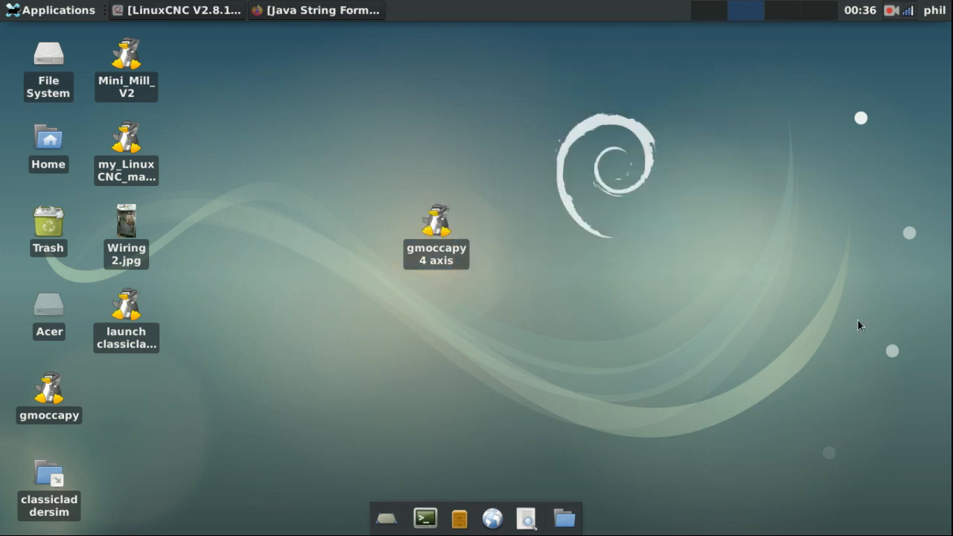
mouse_move(914, 275)
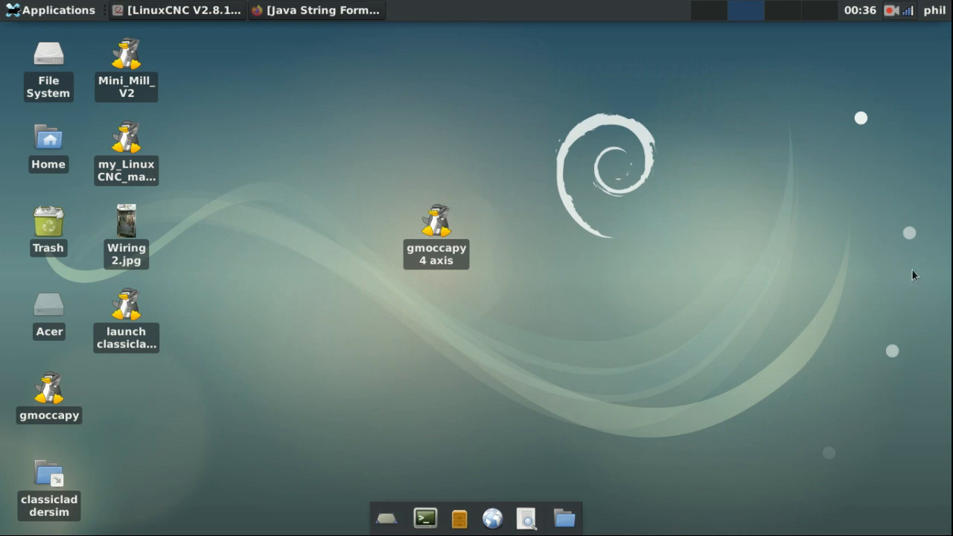
Launch the gmoccapy 4 axis simulation, hide the ladder Sections Manager and switch the machine on
double_click(435, 223)
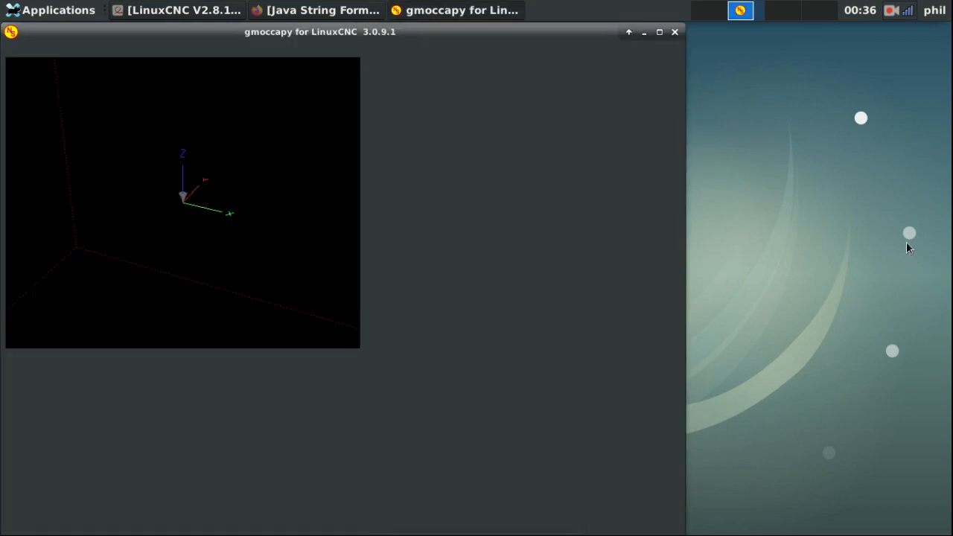
mouse_move(852, 194)
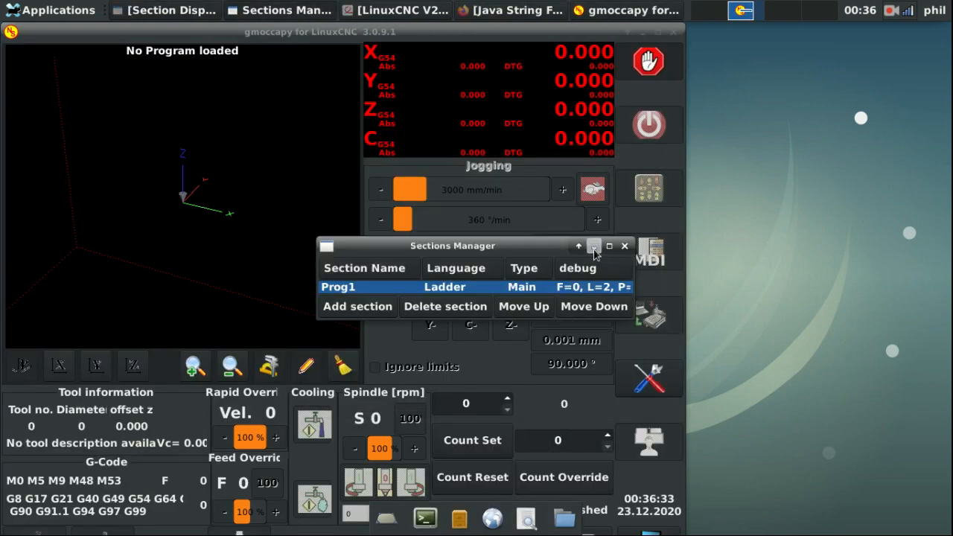
click(625, 245)
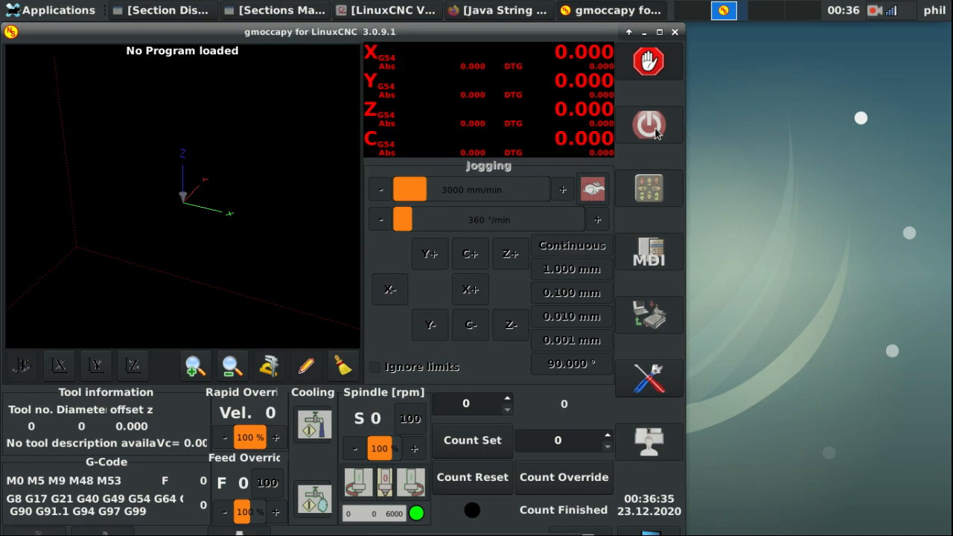
click(647, 125)
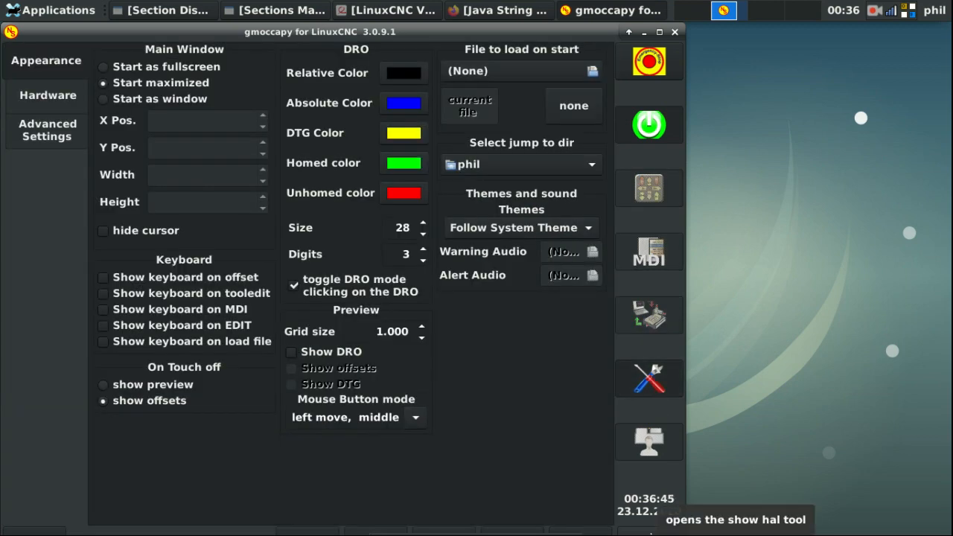
Add classicladder.0.in-05 to the HAL watch list (currently FALSE) and move the window beside gmoccapy
click(649, 378)
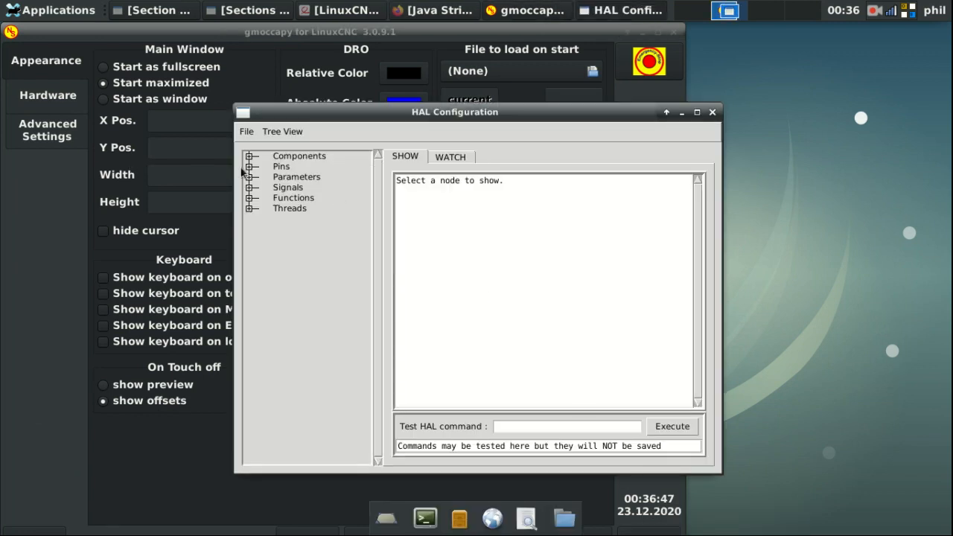
click(252, 156)
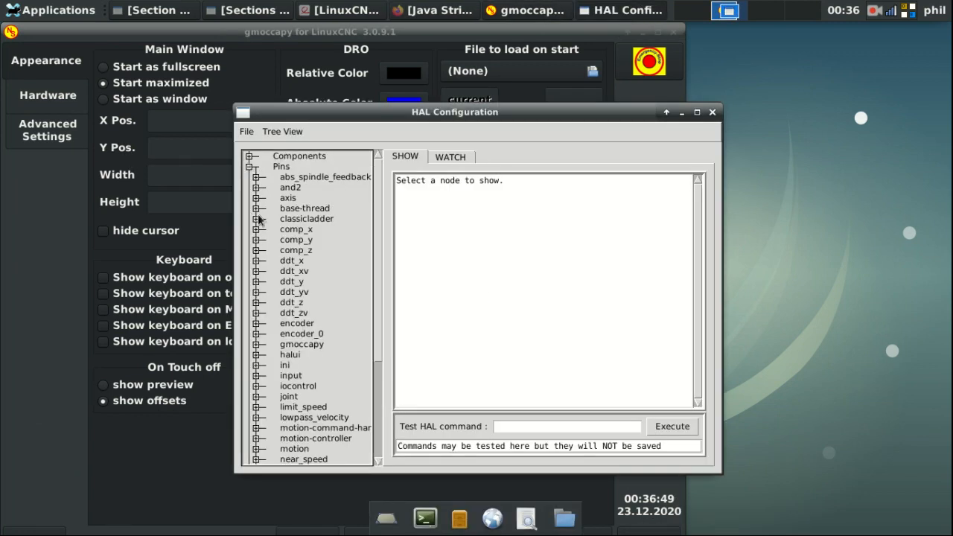
click(256, 217)
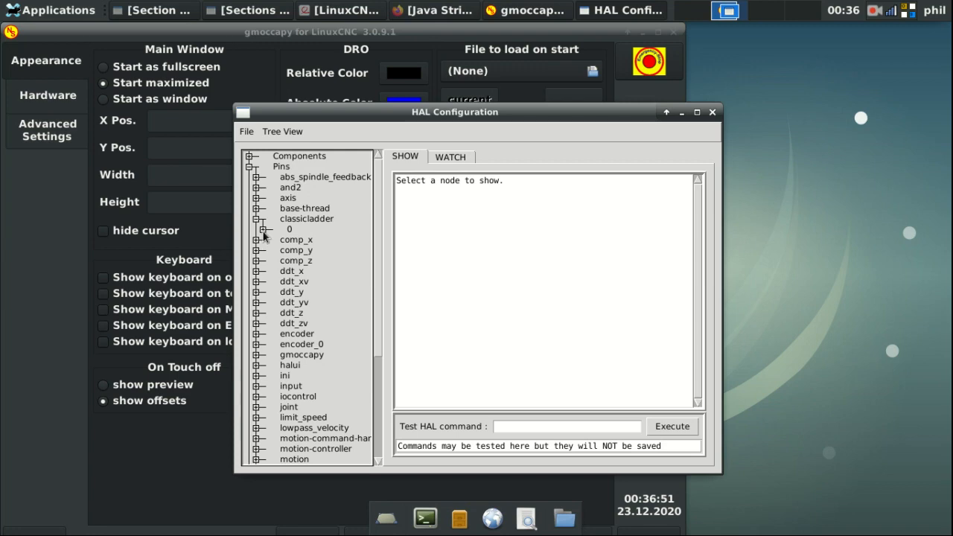
scroll(down, 3)
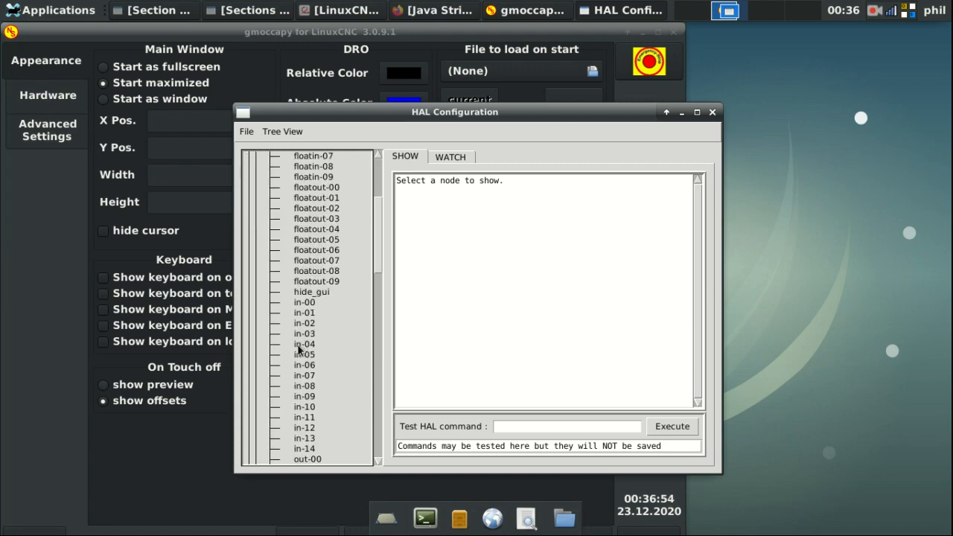
click(304, 354)
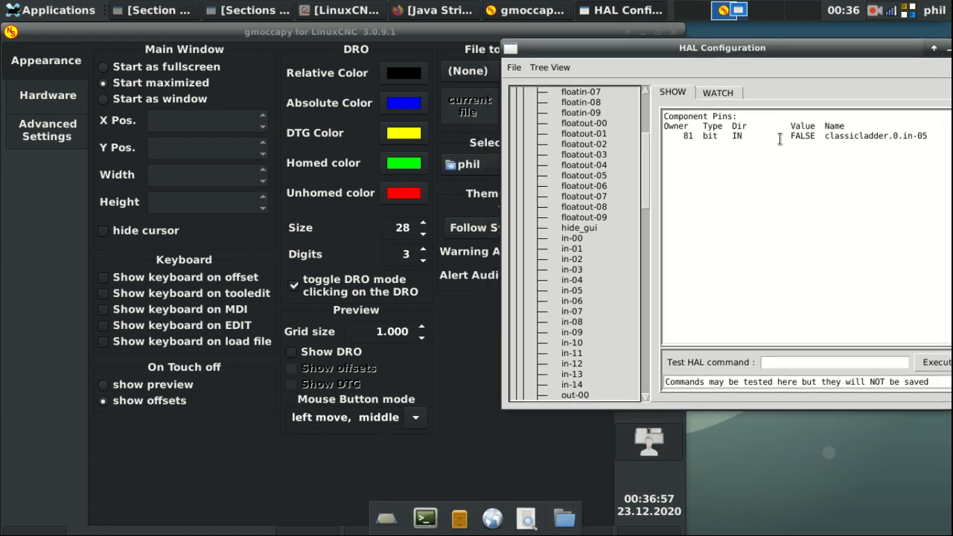
click(718, 93)
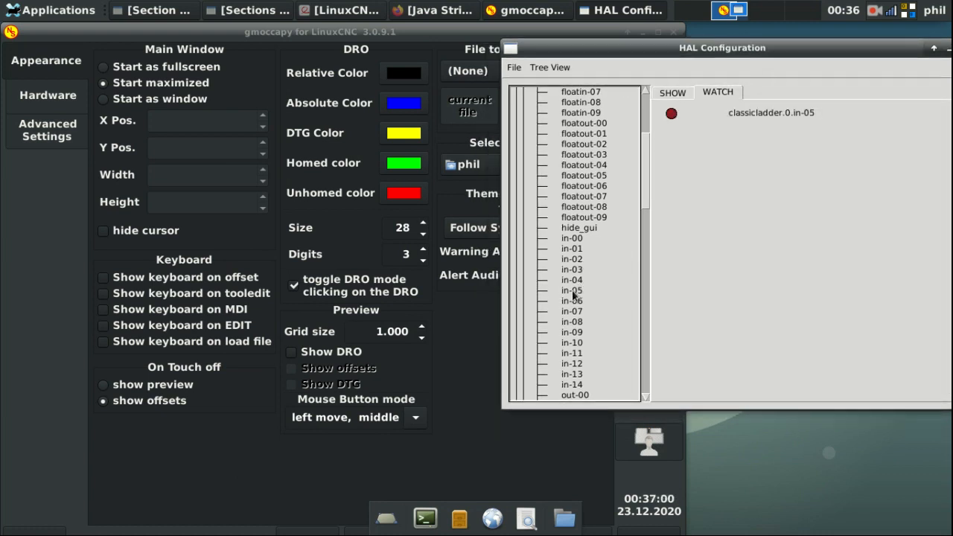
drag(722, 48, 795, 31)
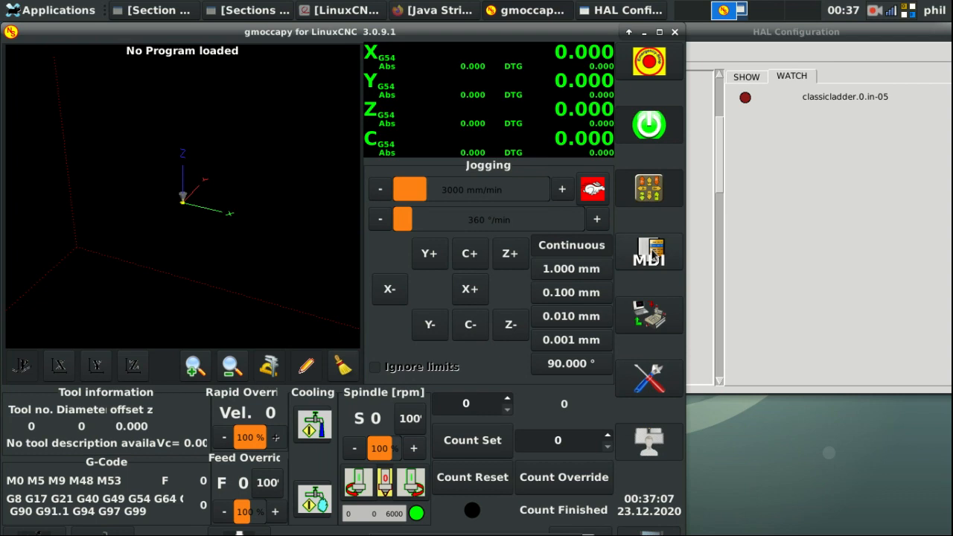
Run M100 from MDI history so the watched classicladder.0.in-05 pin turns on
click(649, 251)
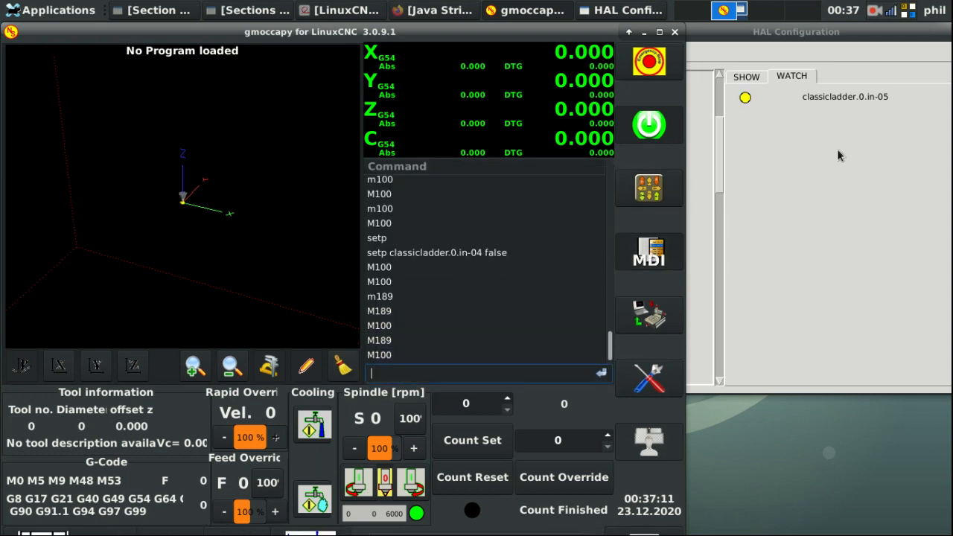
mouse_move(703, 113)
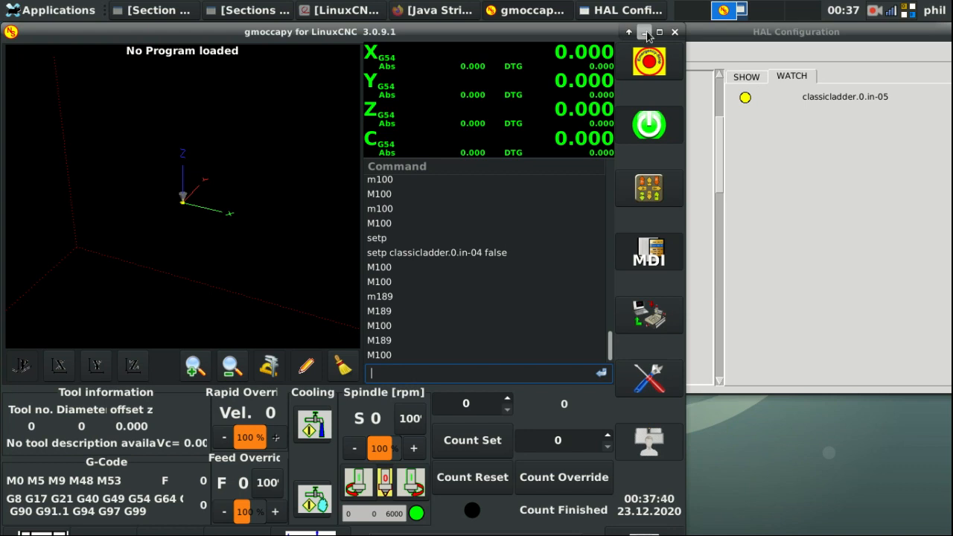
mouse_move(649, 61)
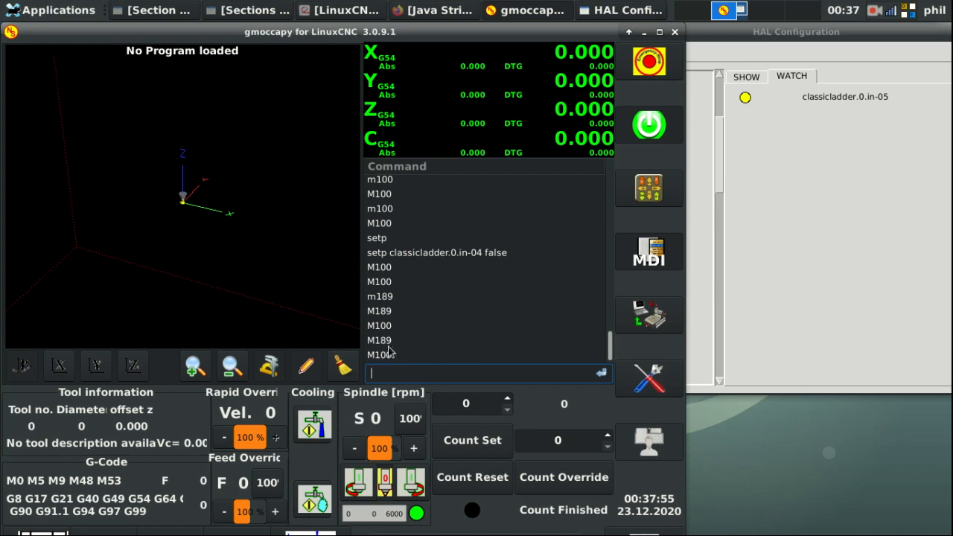
click(378, 339)
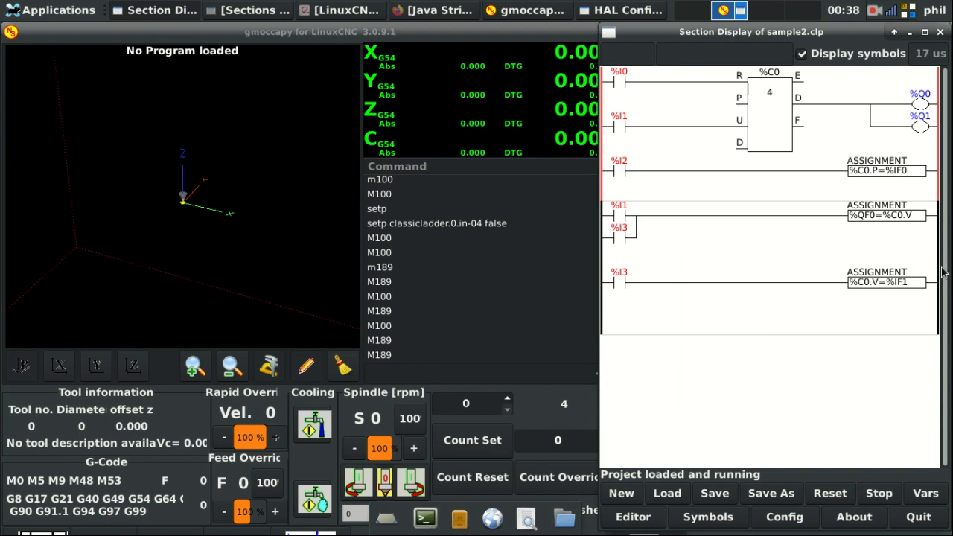
mouse_move(652, 202)
text(10)
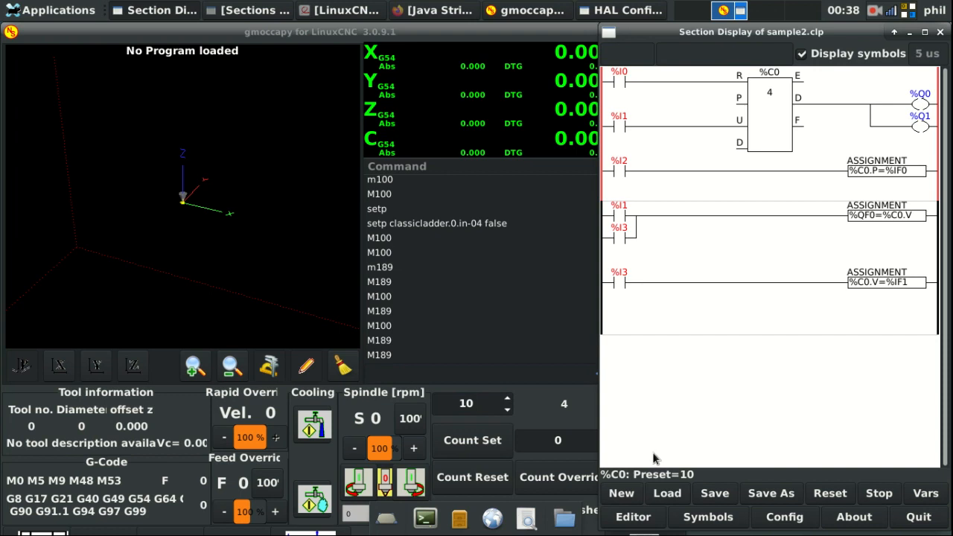
mouse_move(610, 429)
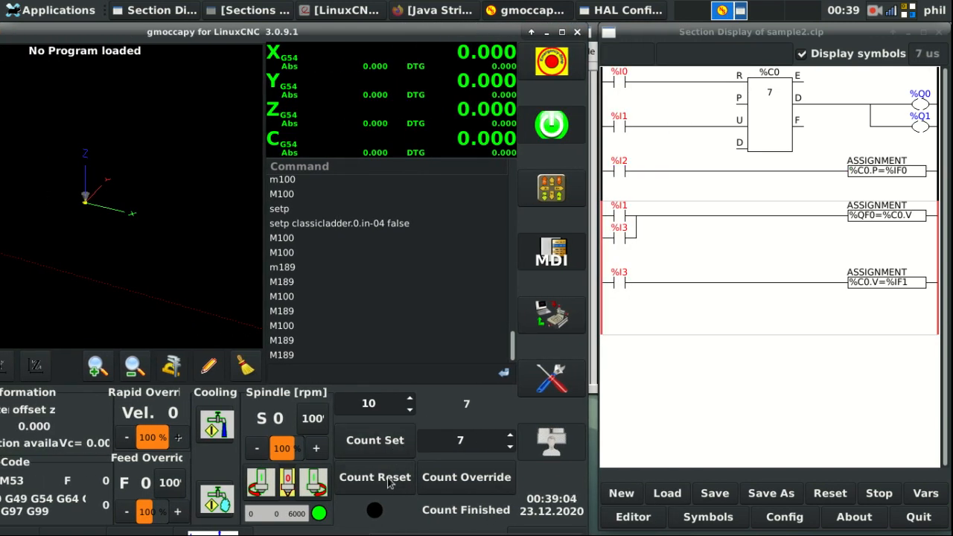
Reset the parts counter, override its count to 10, and close the sample2.clp section display
click(466, 476)
text(10)
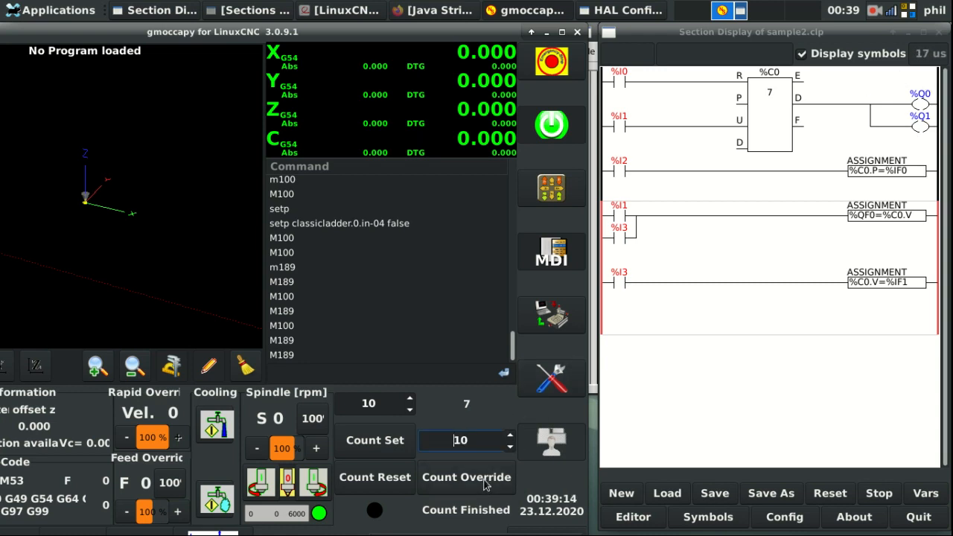
click(466, 476)
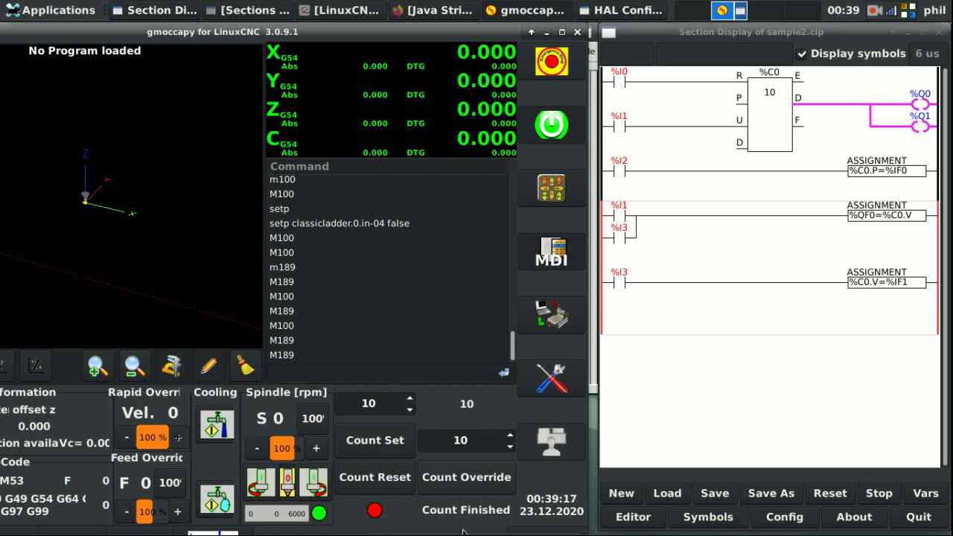
mouse_move(787, 399)
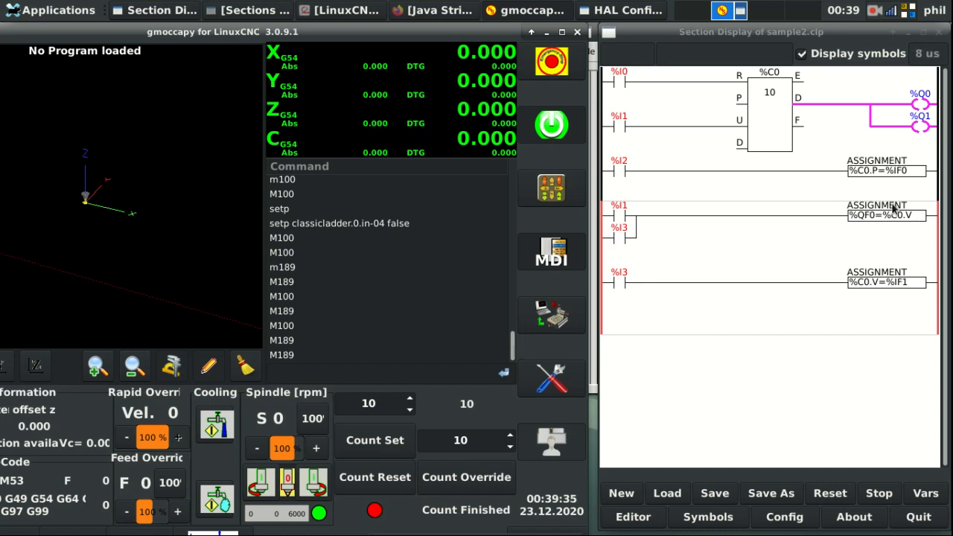
mouse_move(765, 326)
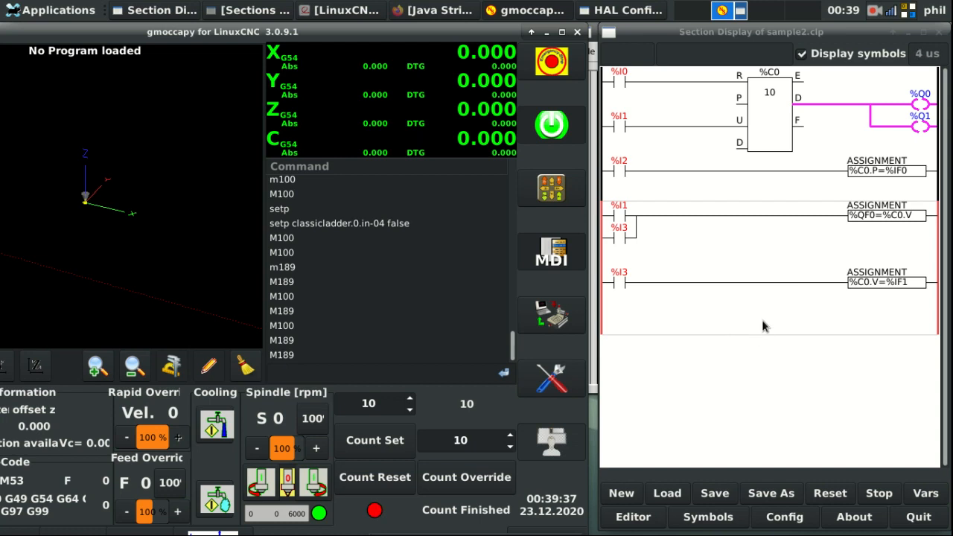
mouse_move(670, 237)
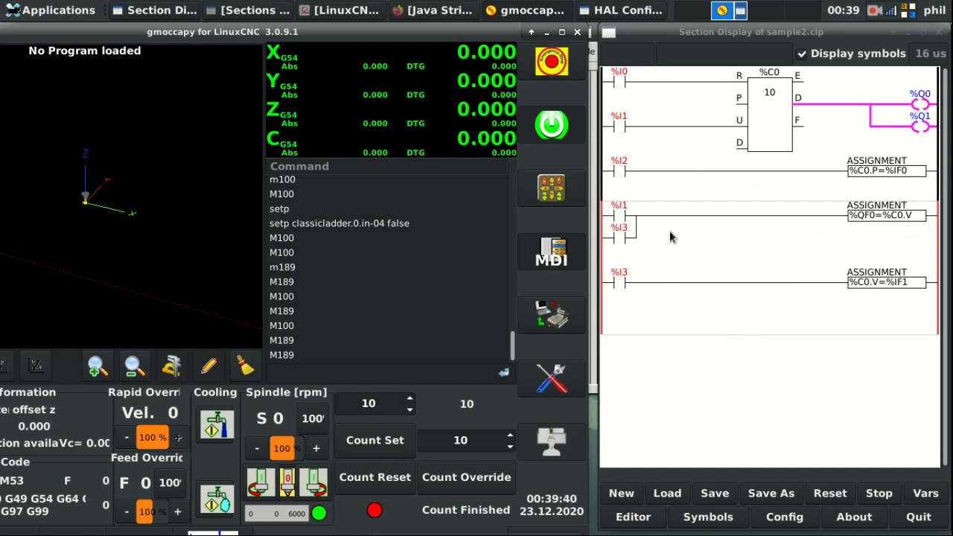
mouse_move(744, 255)
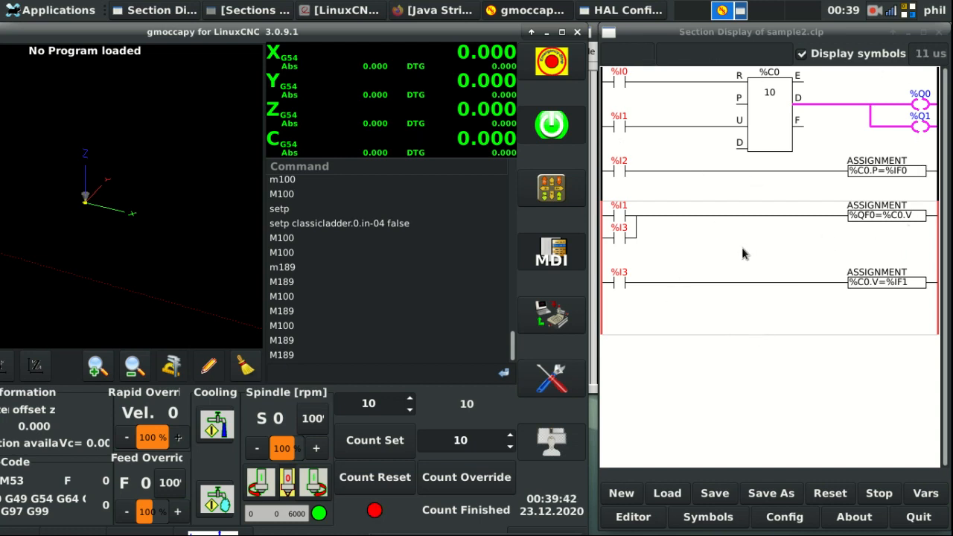
mouse_move(669, 73)
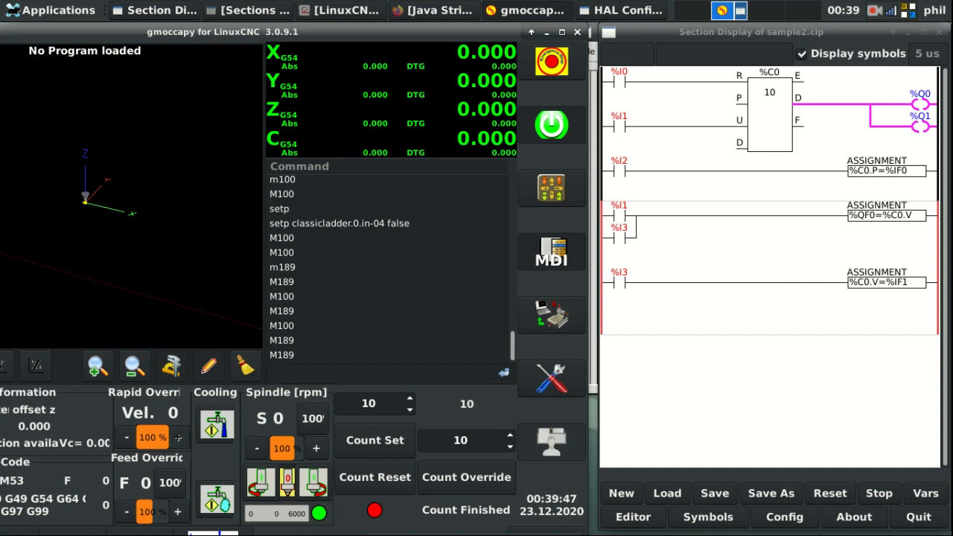
mouse_move(408, 380)
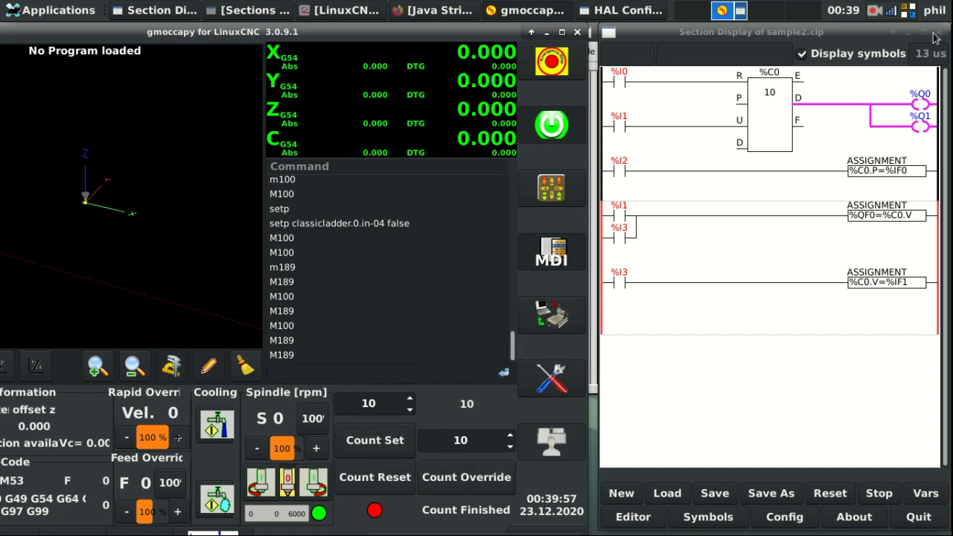
click(917, 516)
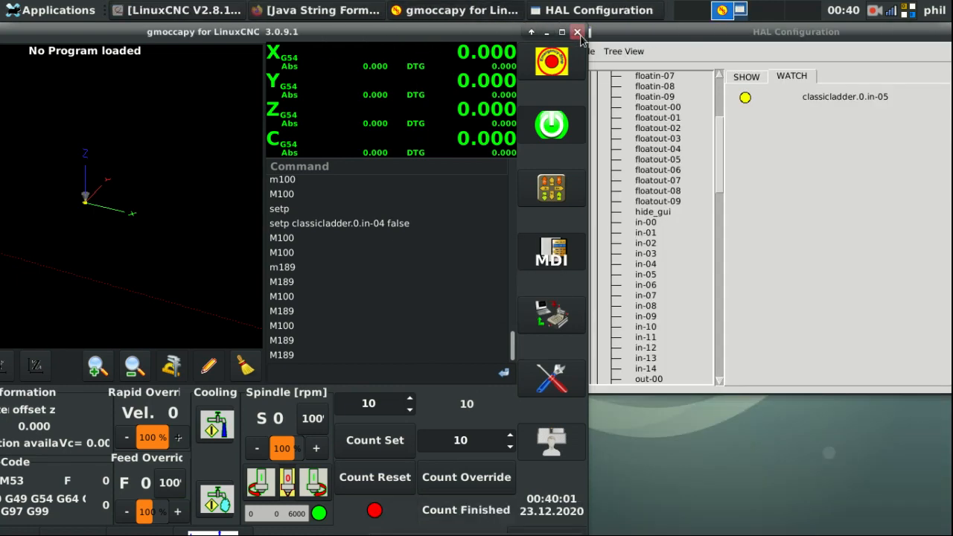
Shut down gmoccapy and the HAL Configuration, leaving only the desktop
click(578, 33)
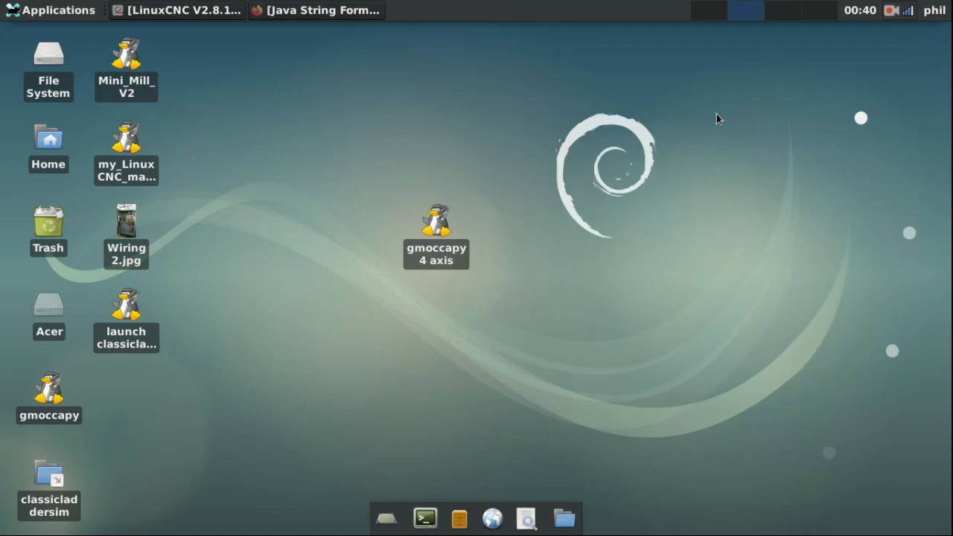
mouse_move(712, 112)
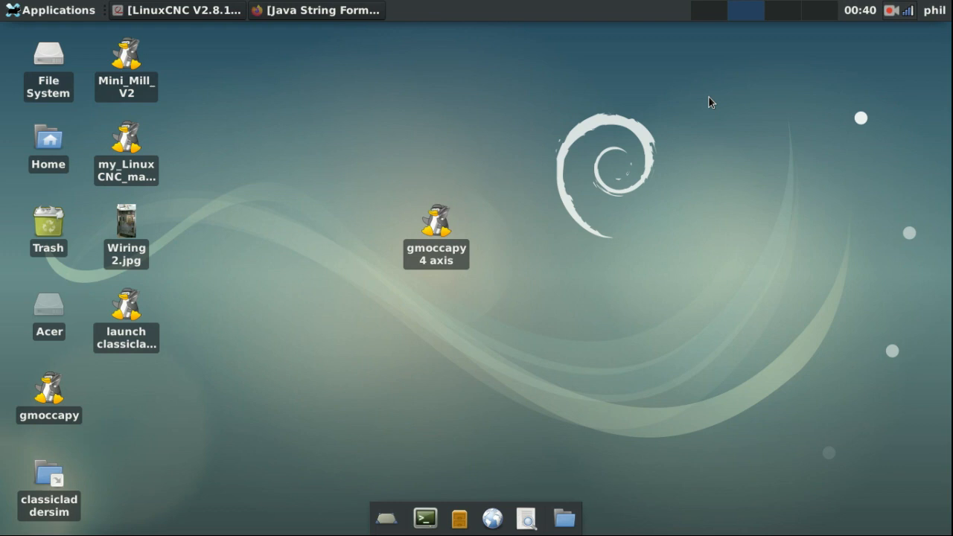
mouse_move(533, 114)
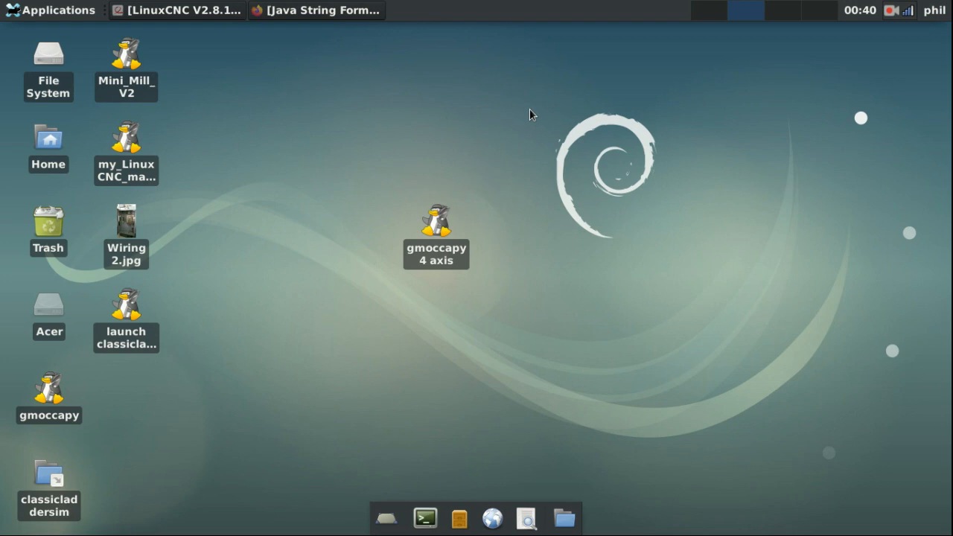
mouse_move(524, 111)
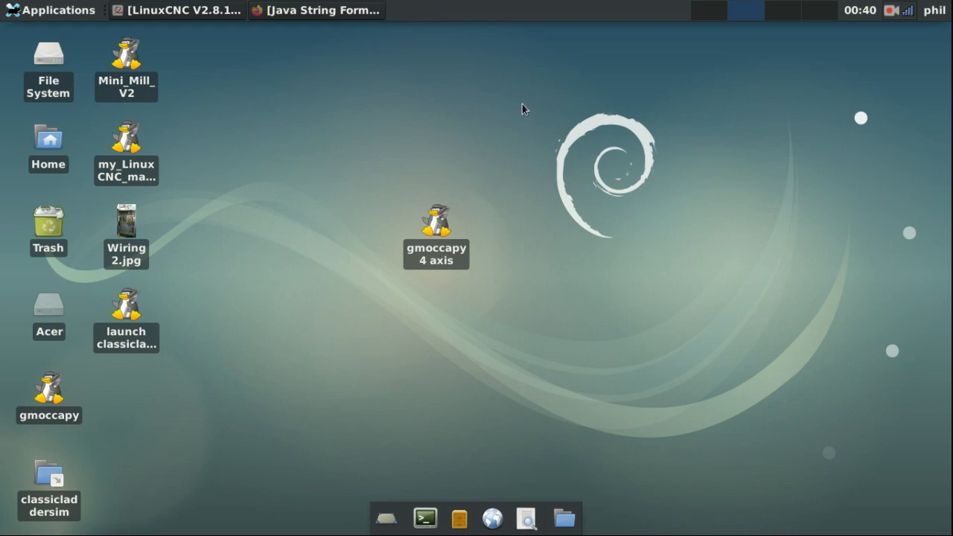
mouse_move(559, 128)
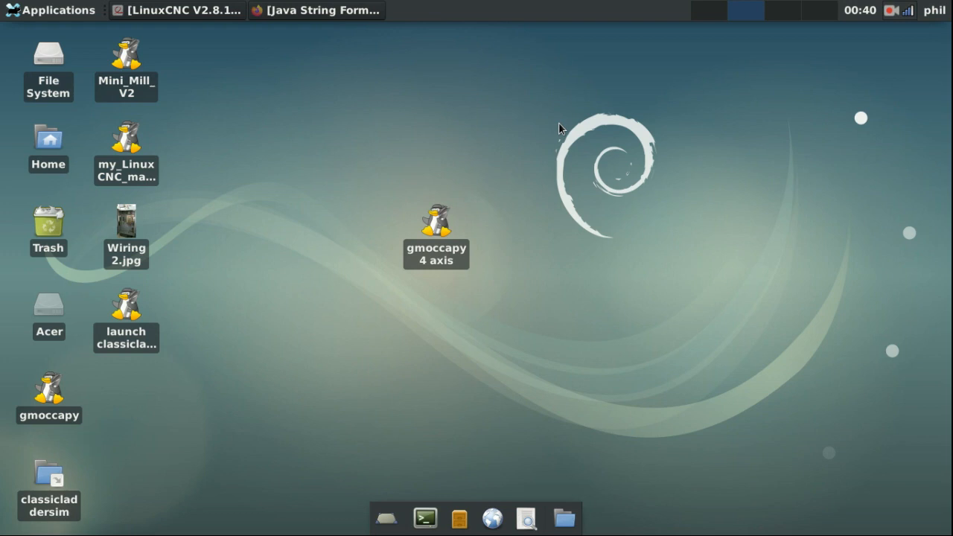
mouse_move(592, 91)
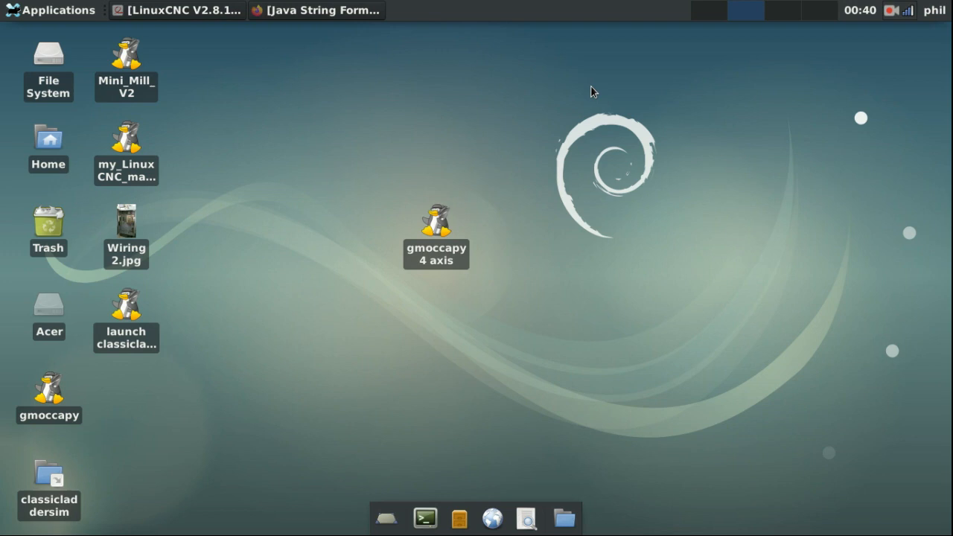
click(890, 9)
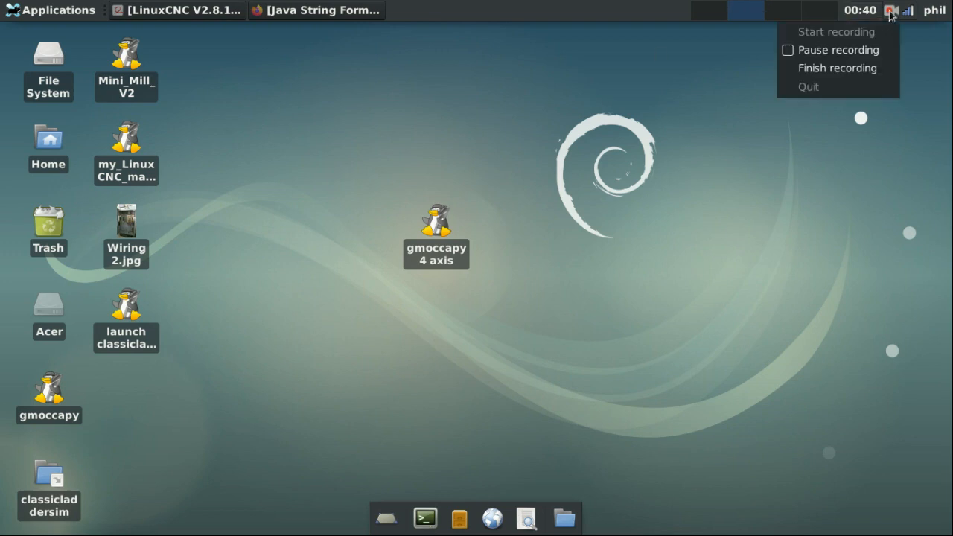